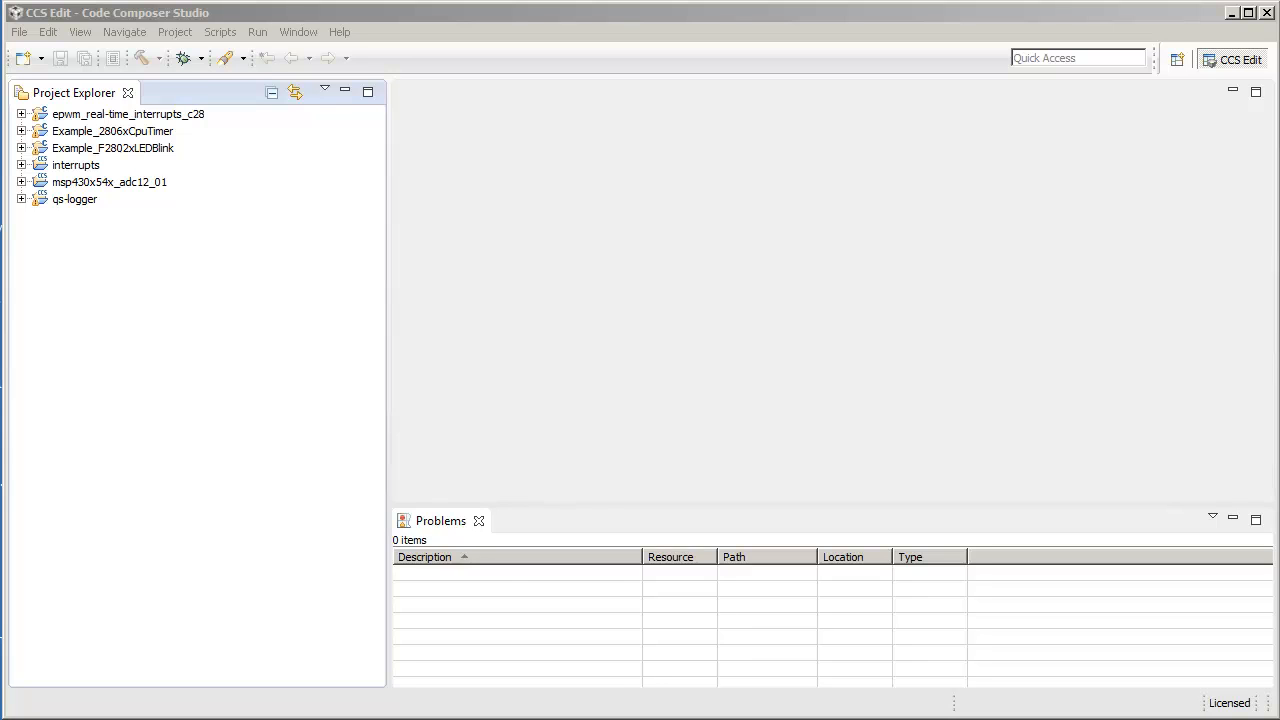
mouse_move(310, 404)
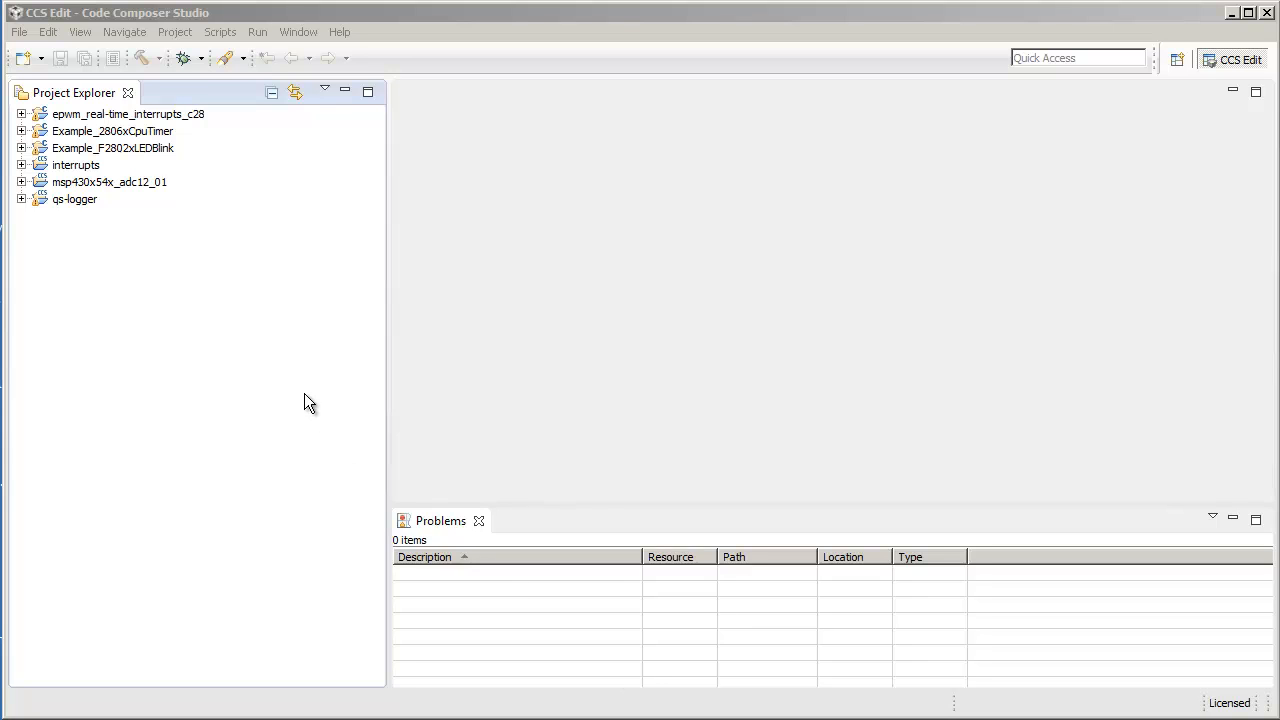
mouse_move(308, 388)
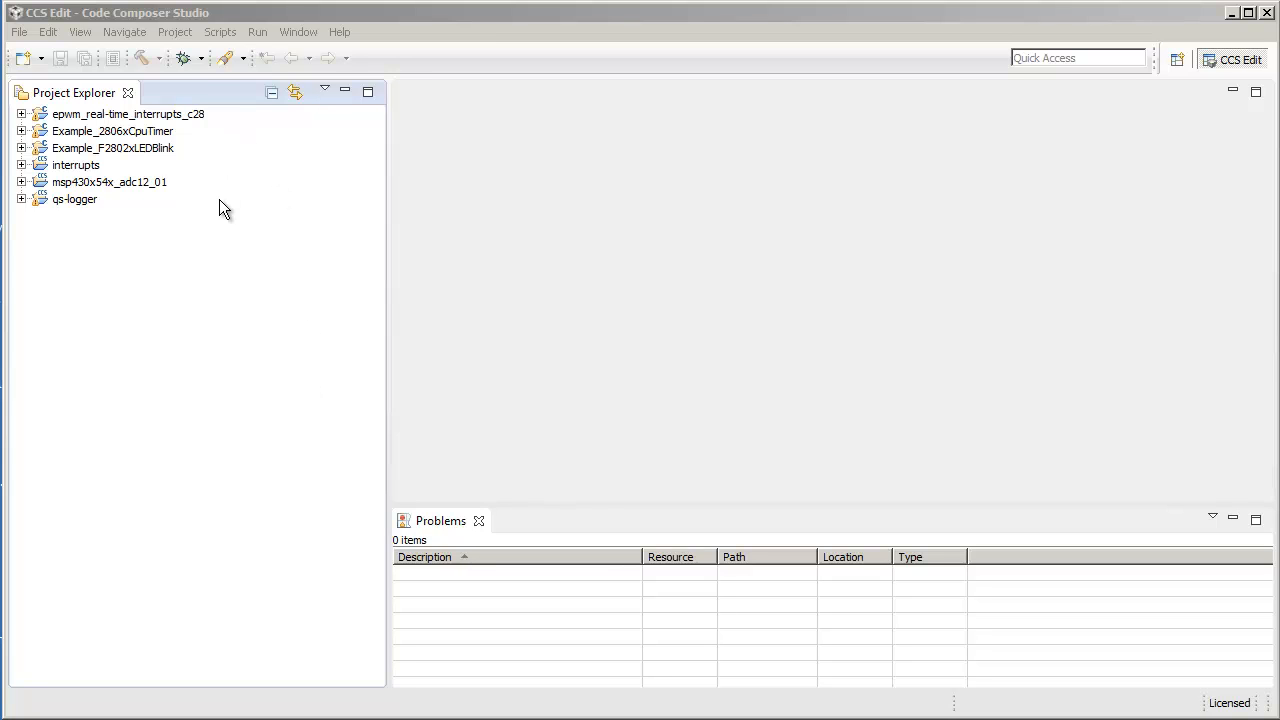
mouse_move(324, 92)
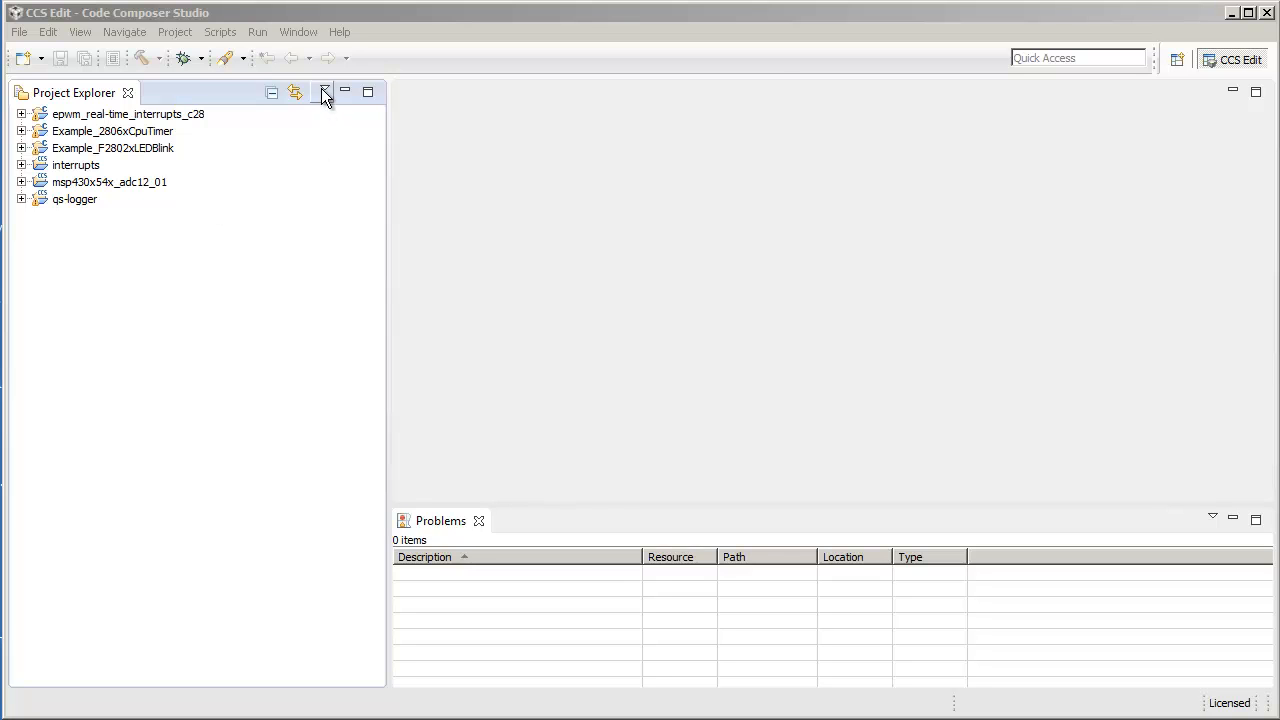
From Project Explorer's view menu, choose Selected Working Sets and start a new working set
left_click(324, 92)
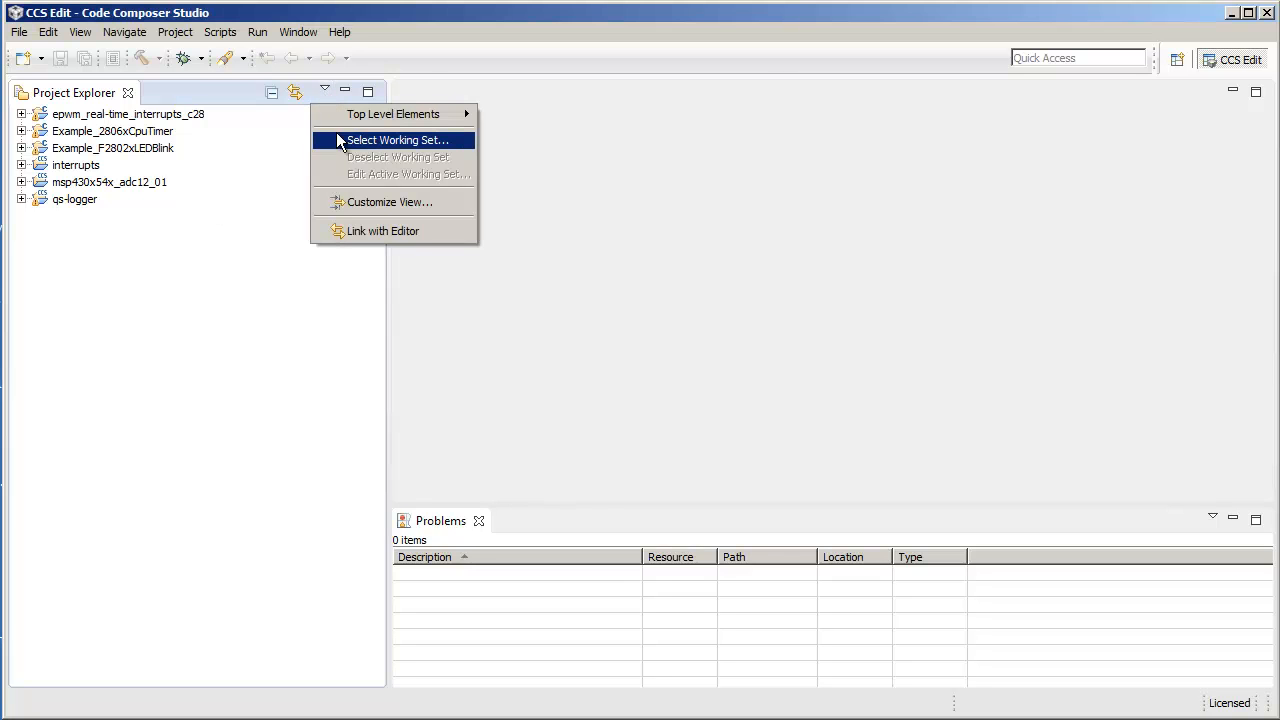
left_click(396, 140)
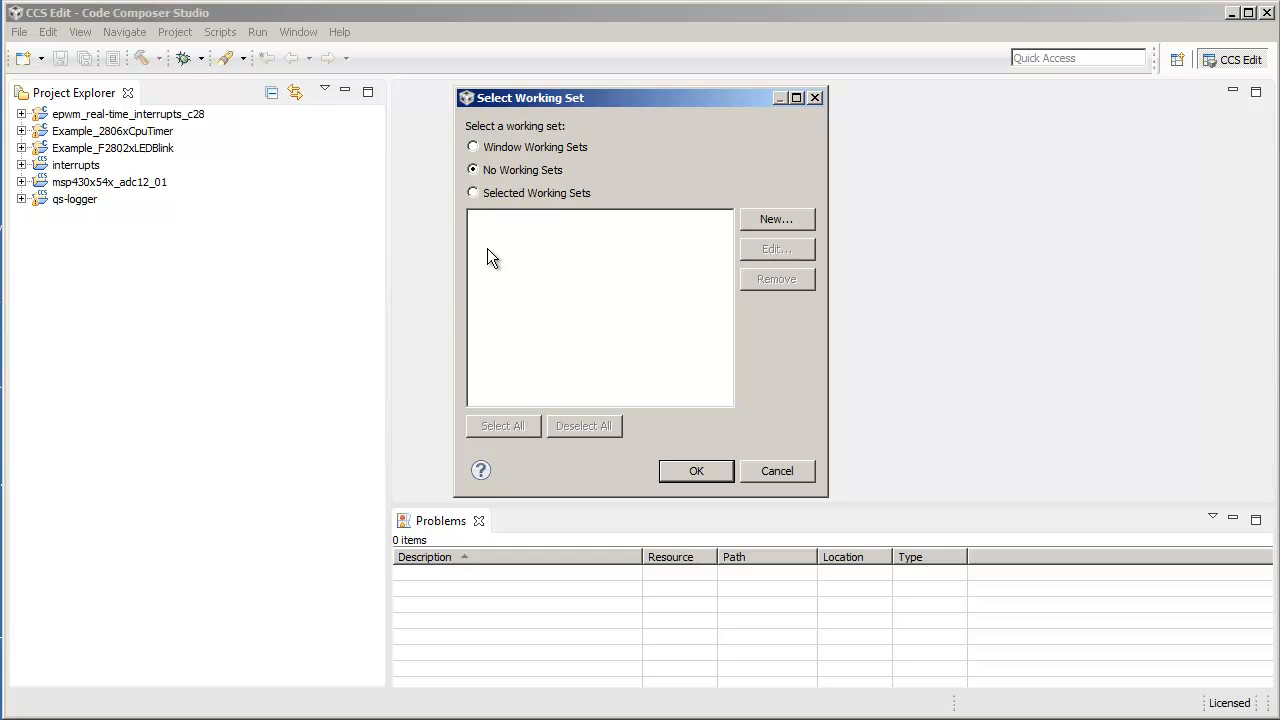
left_click(472, 192)
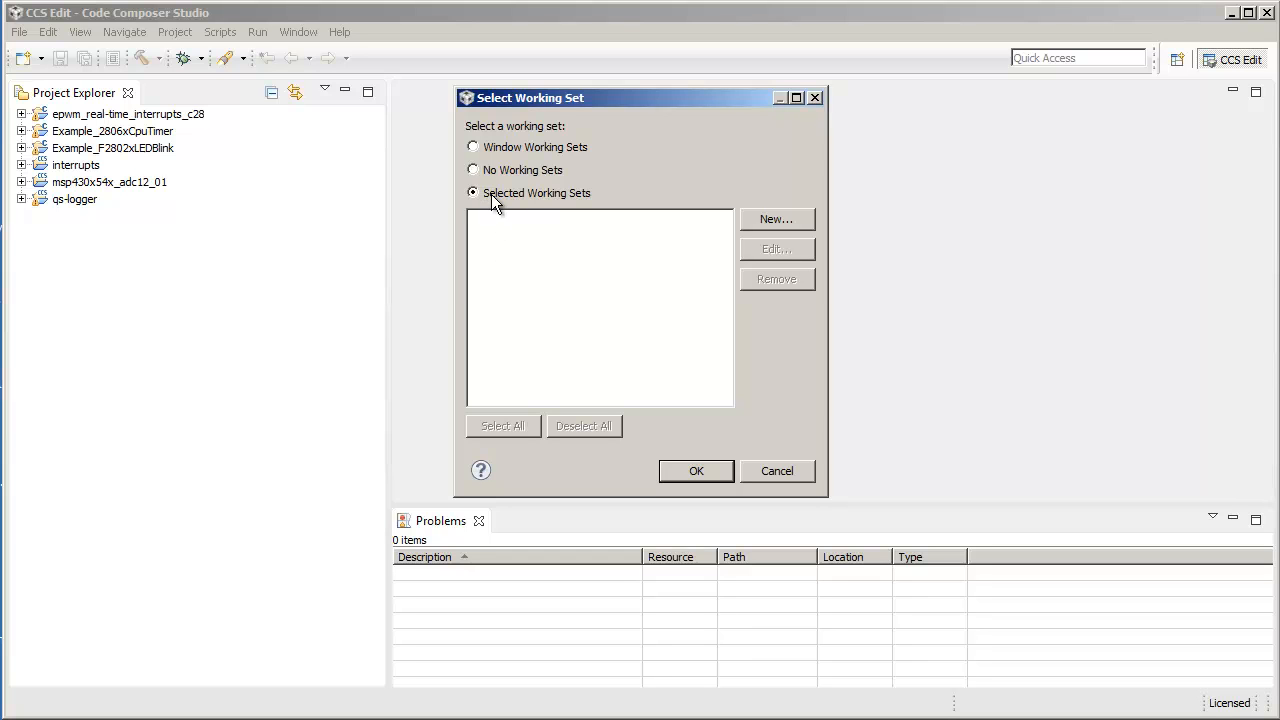
mouse_move(808, 228)
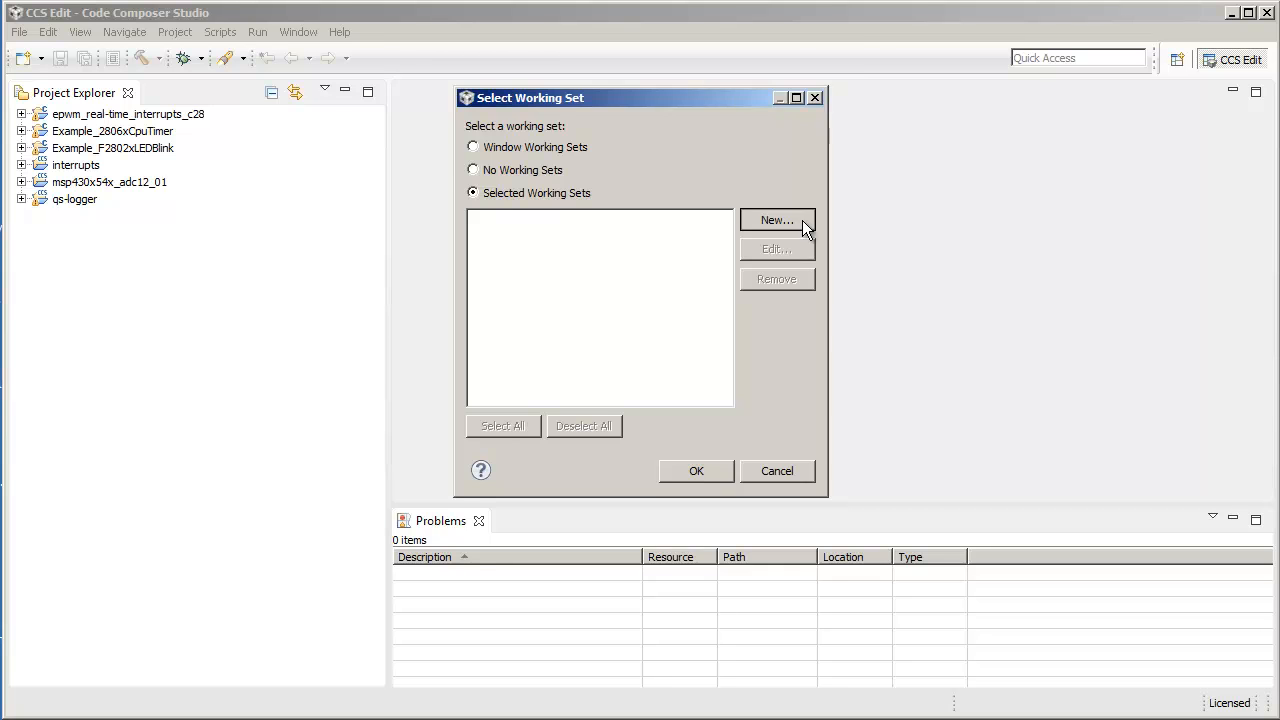
left_click(776, 220)
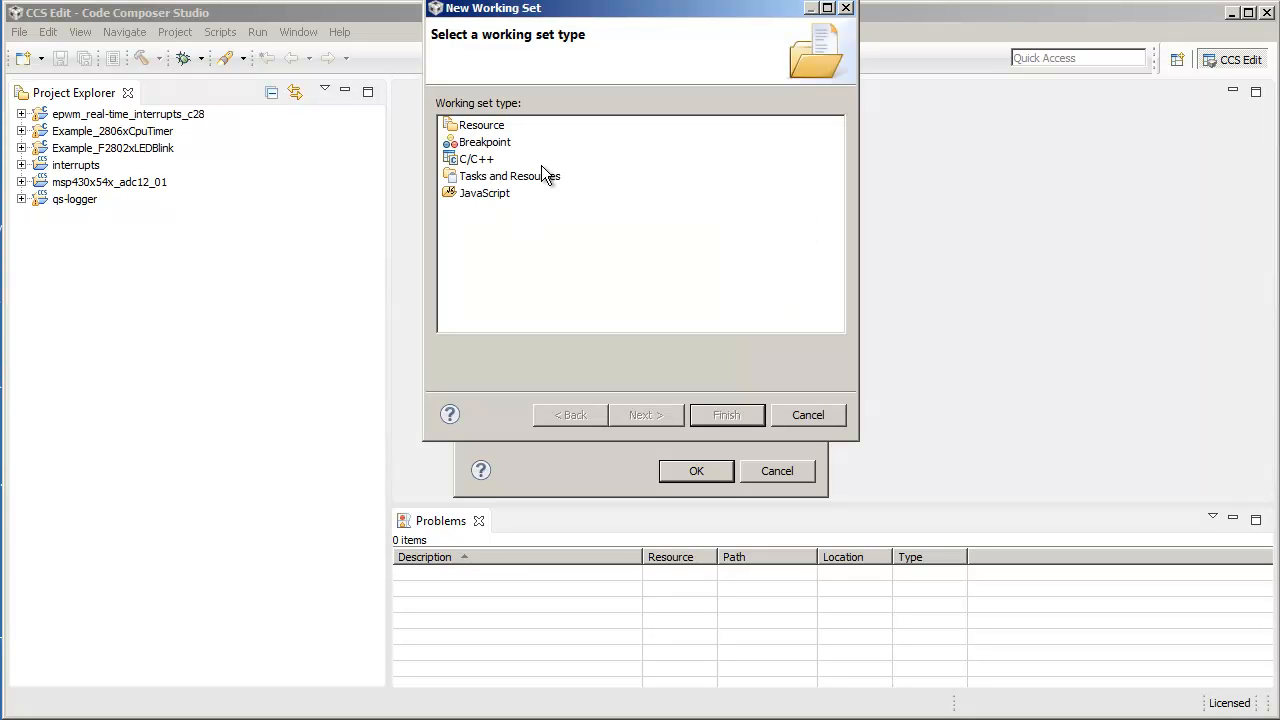
mouse_move(484, 160)
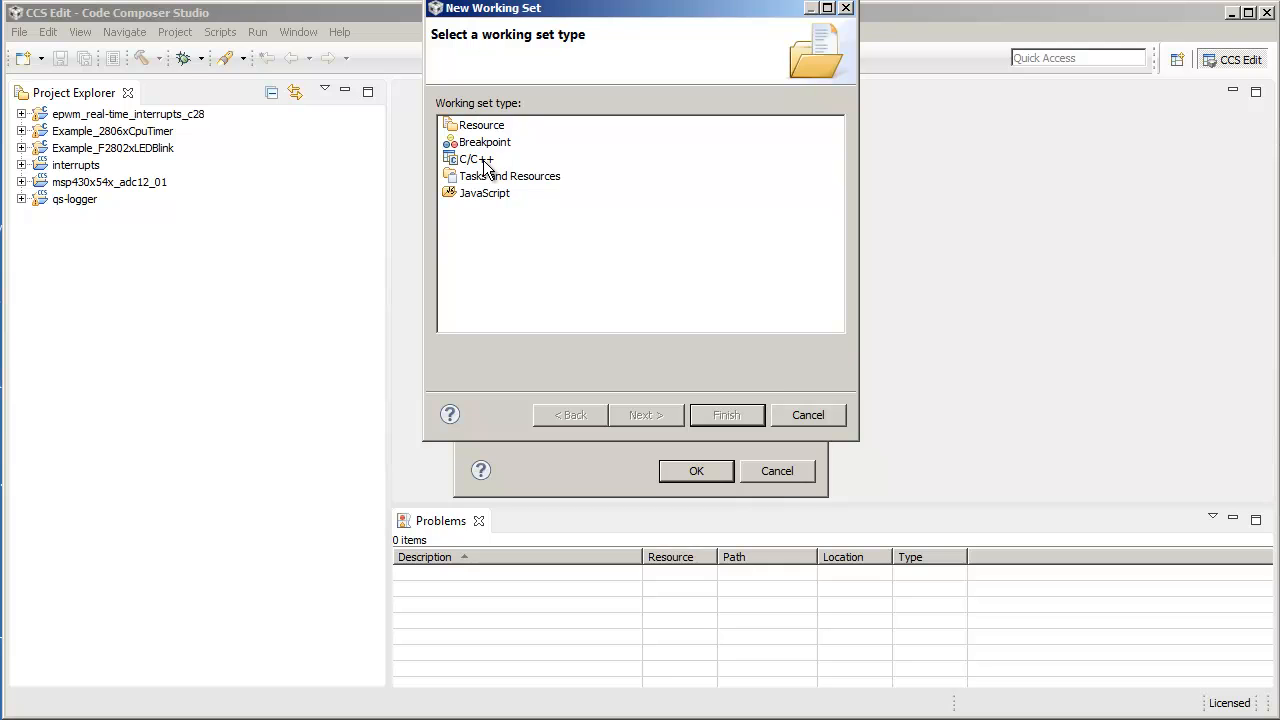
Make it a C/C++ working set named C2000 and include epwm_real-time_interrupts_c28
left_click(476, 160)
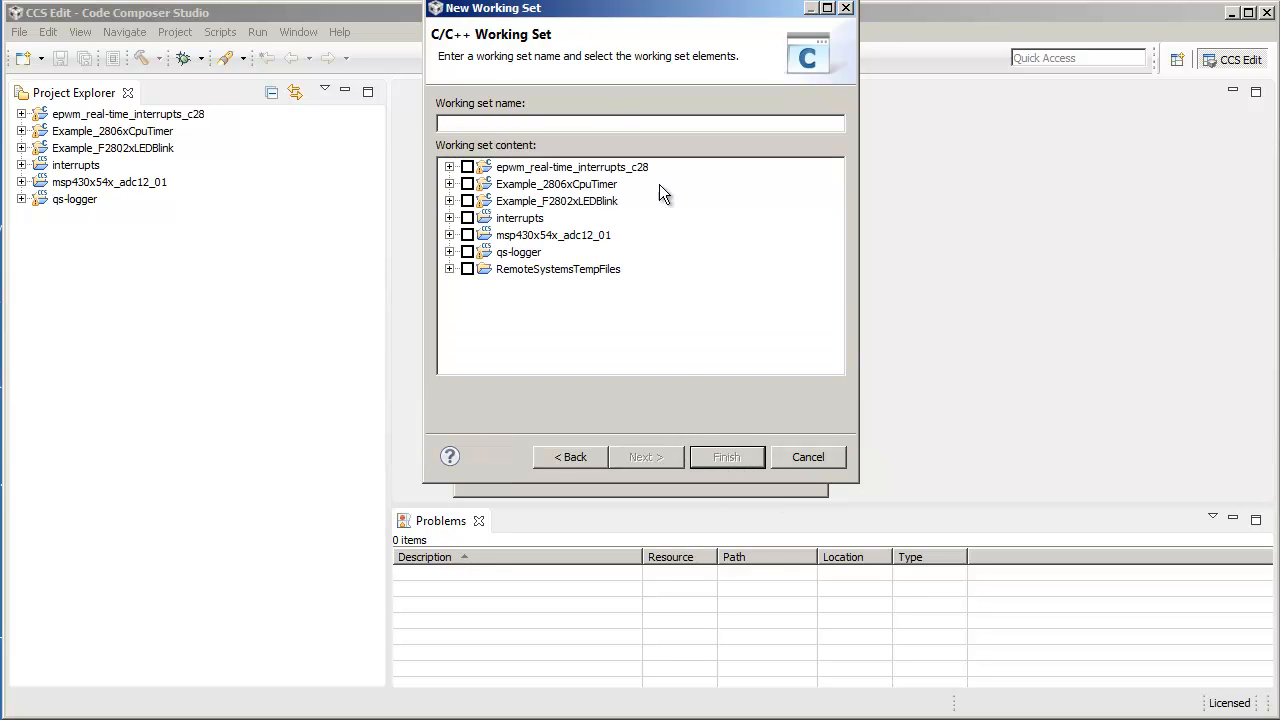
mouse_move(610, 148)
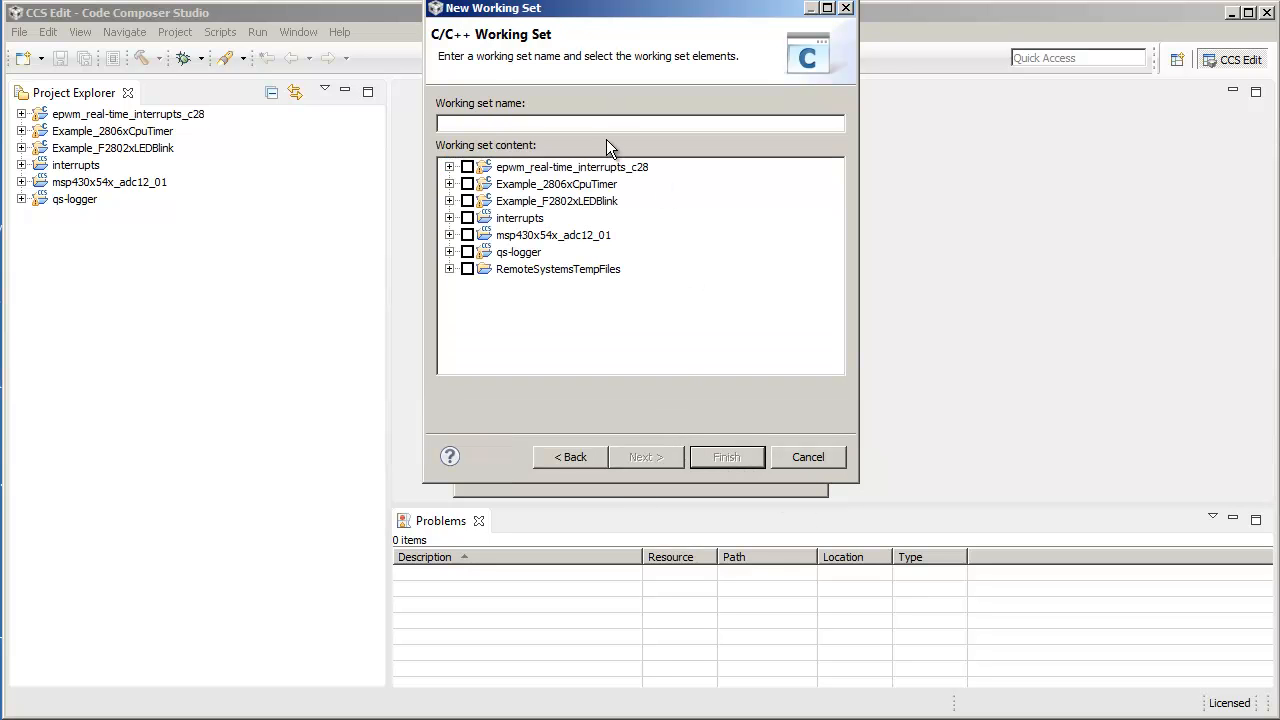
type("C20")
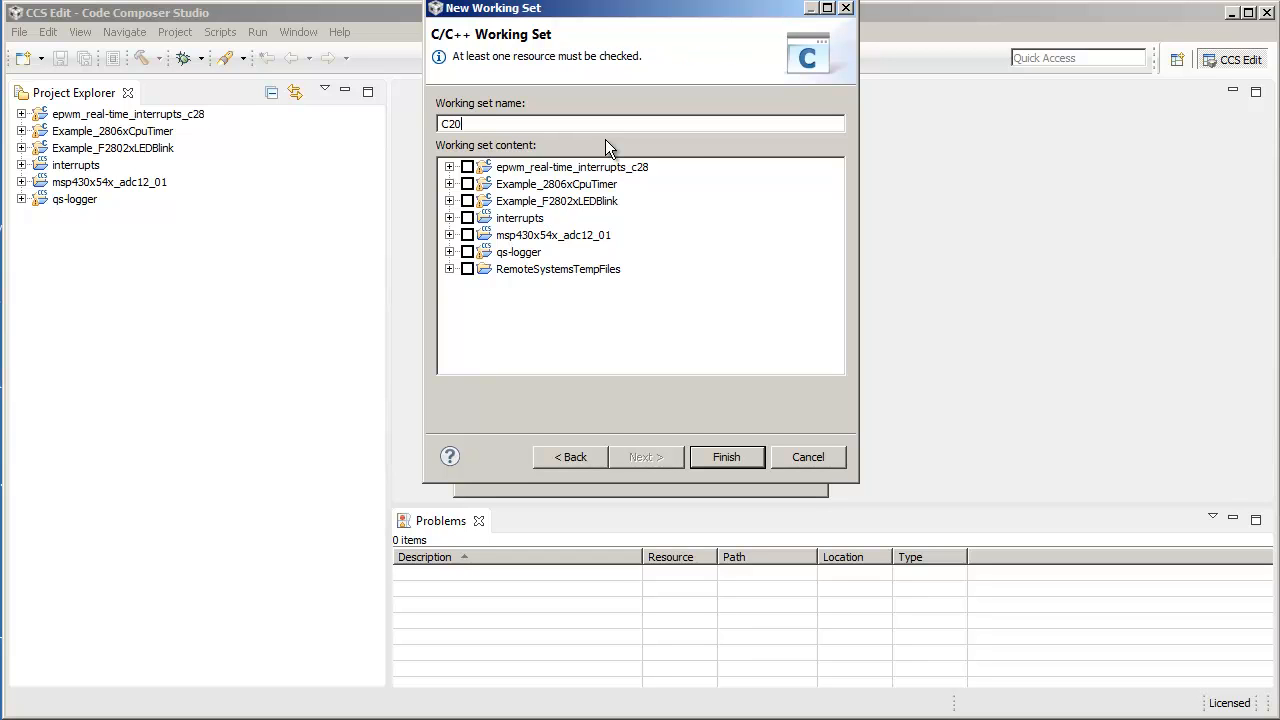
type("00")
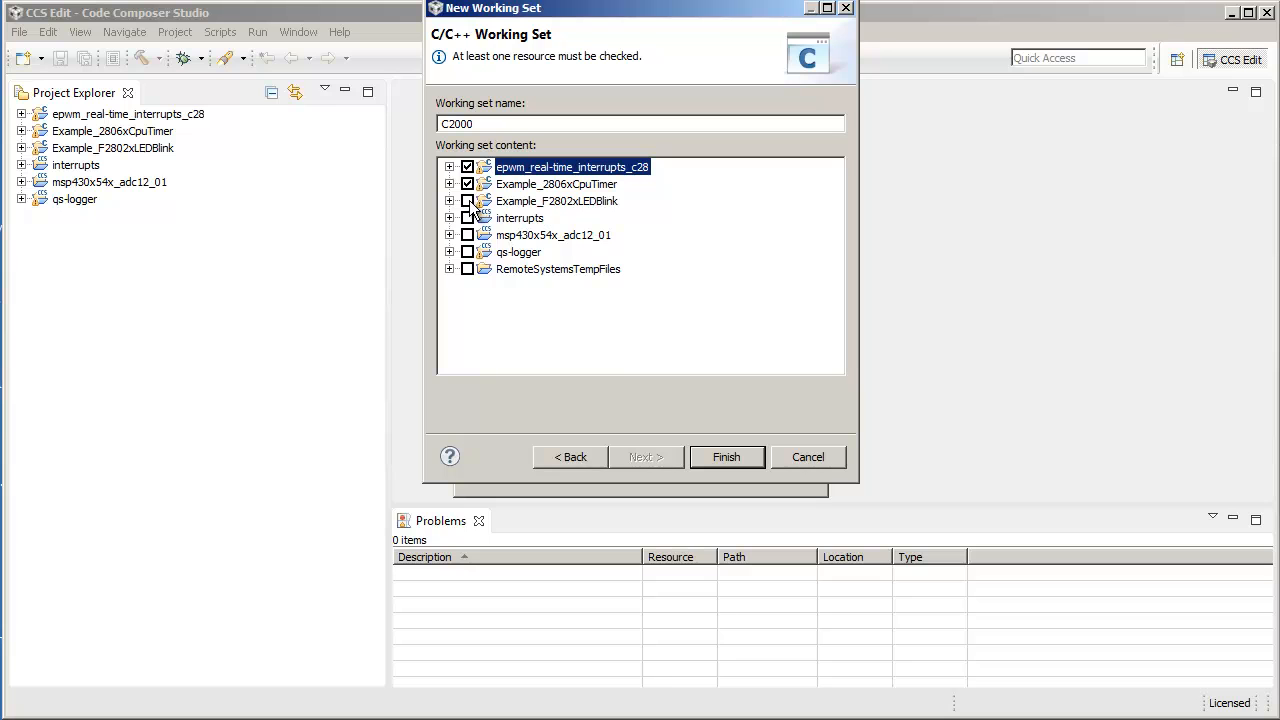
left_click(466, 200)
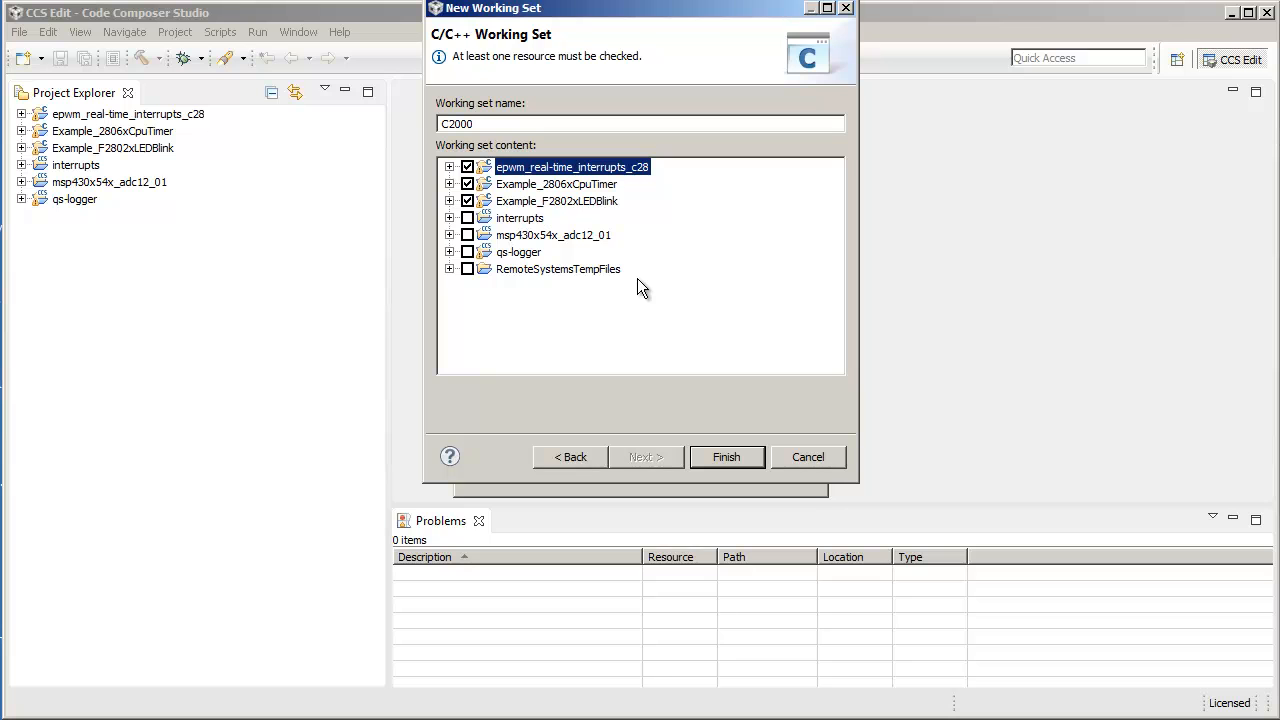
mouse_move(750, 464)
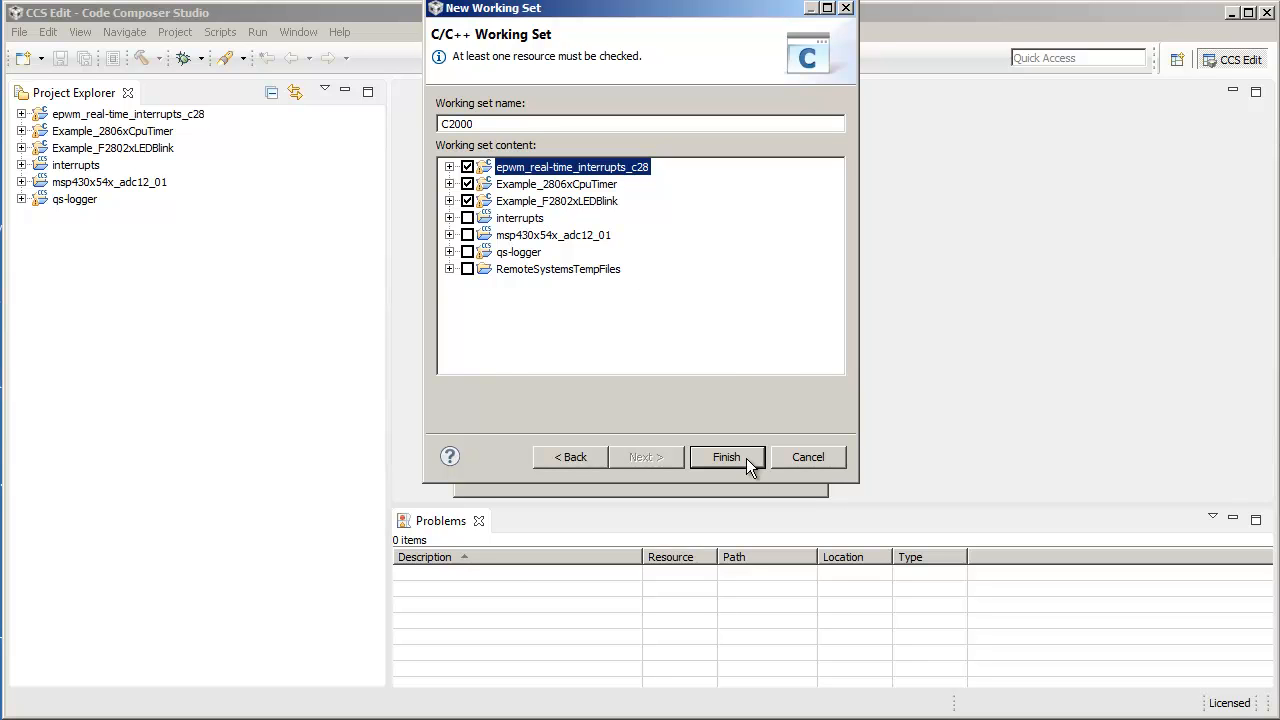
Finish the C2000 working set, tick it and apply it to the project list
left_click(726, 456)
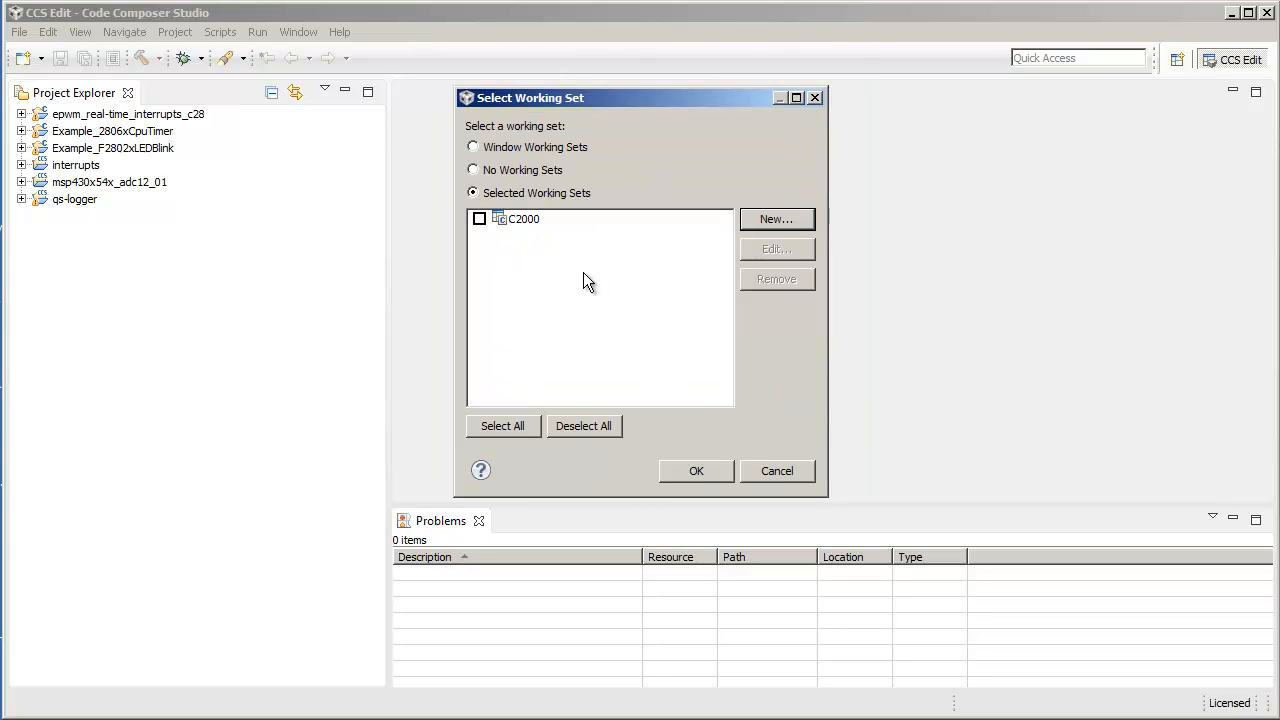
left_click(480, 218)
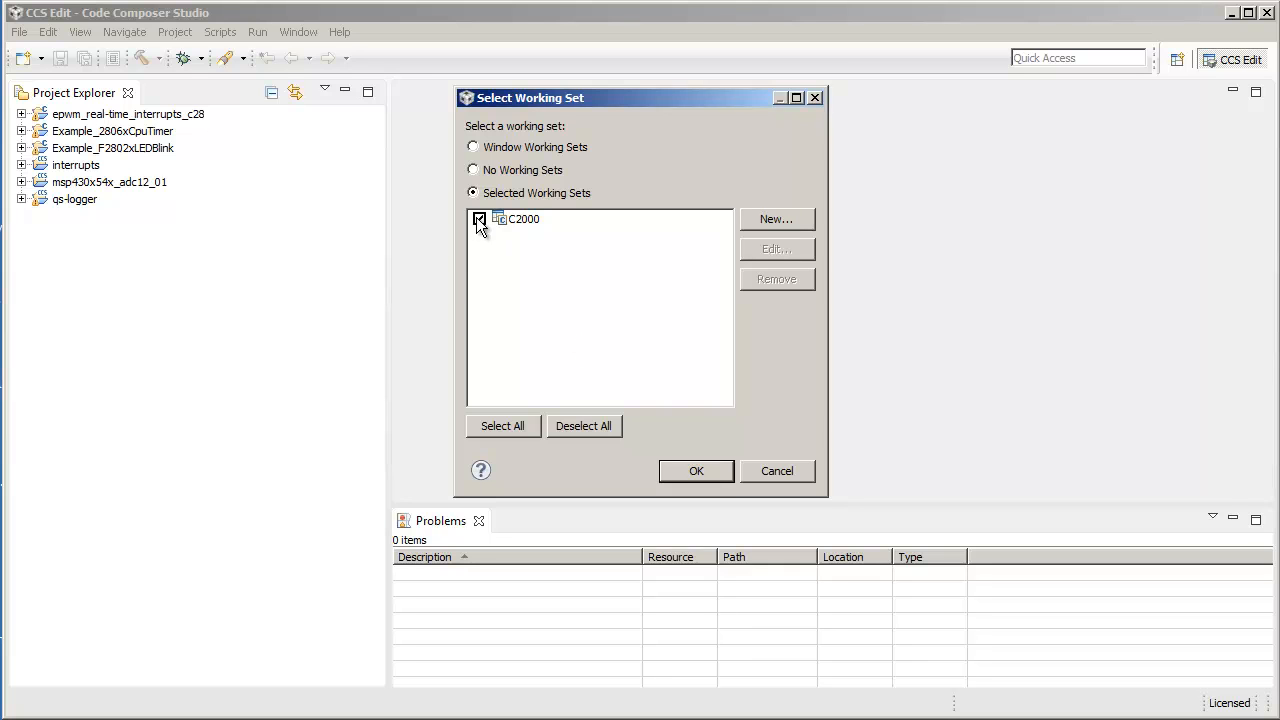
left_click(696, 472)
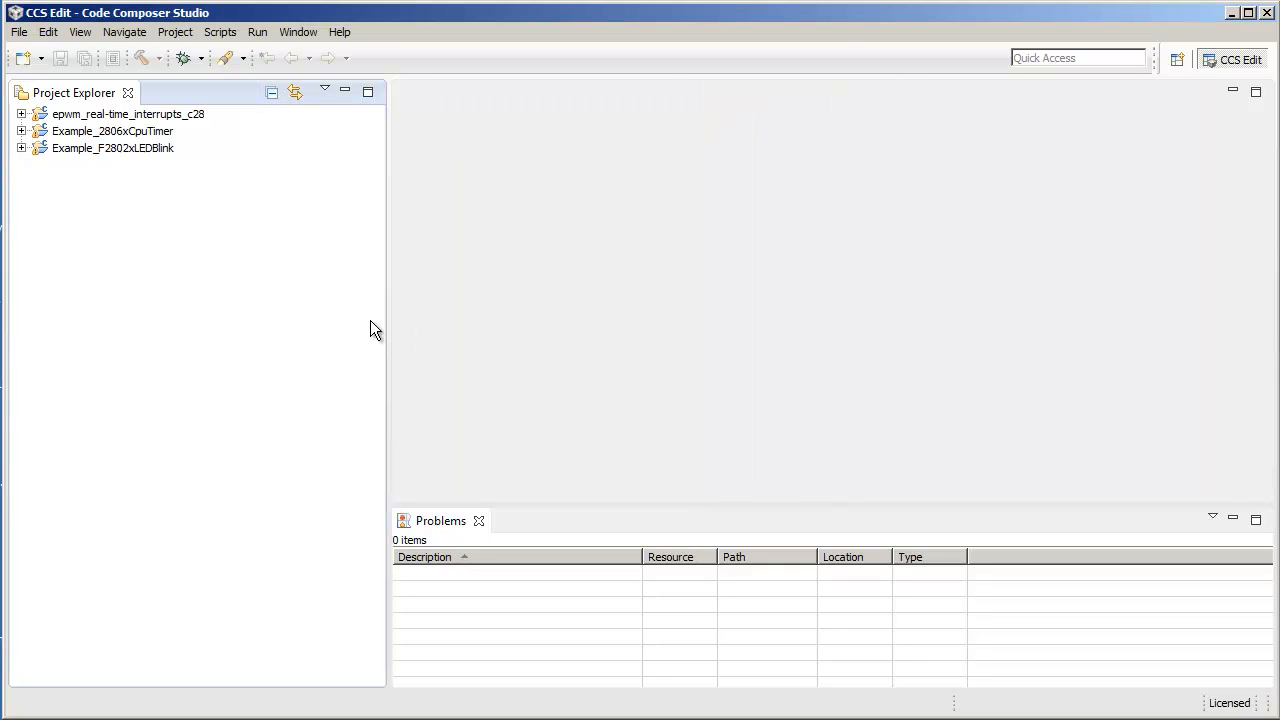
mouse_move(212, 170)
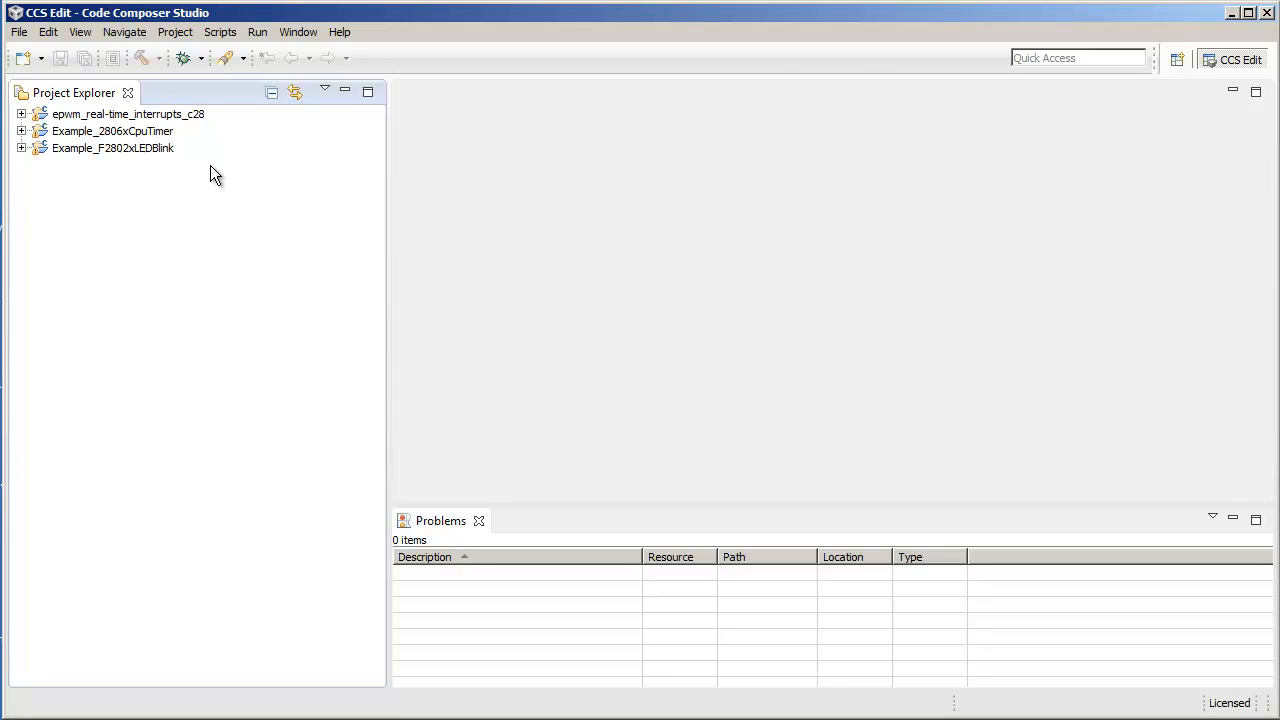
mouse_move(460, 212)
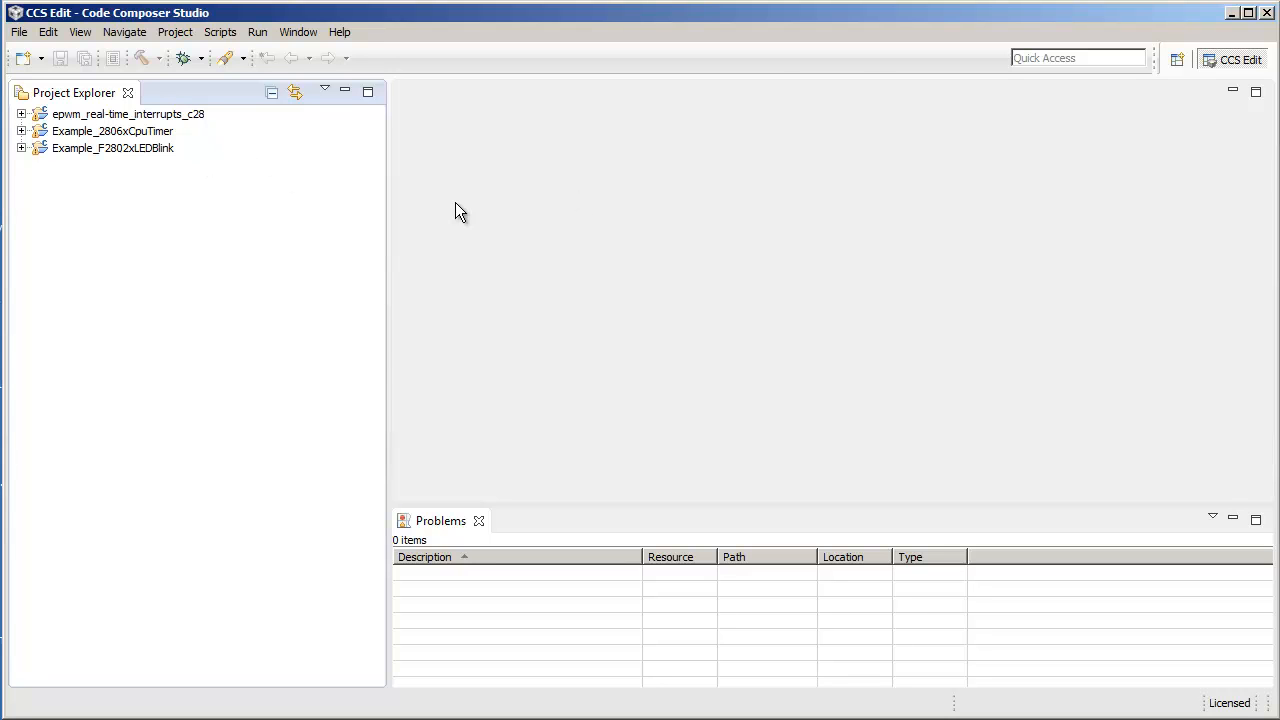
mouse_move(316, 170)
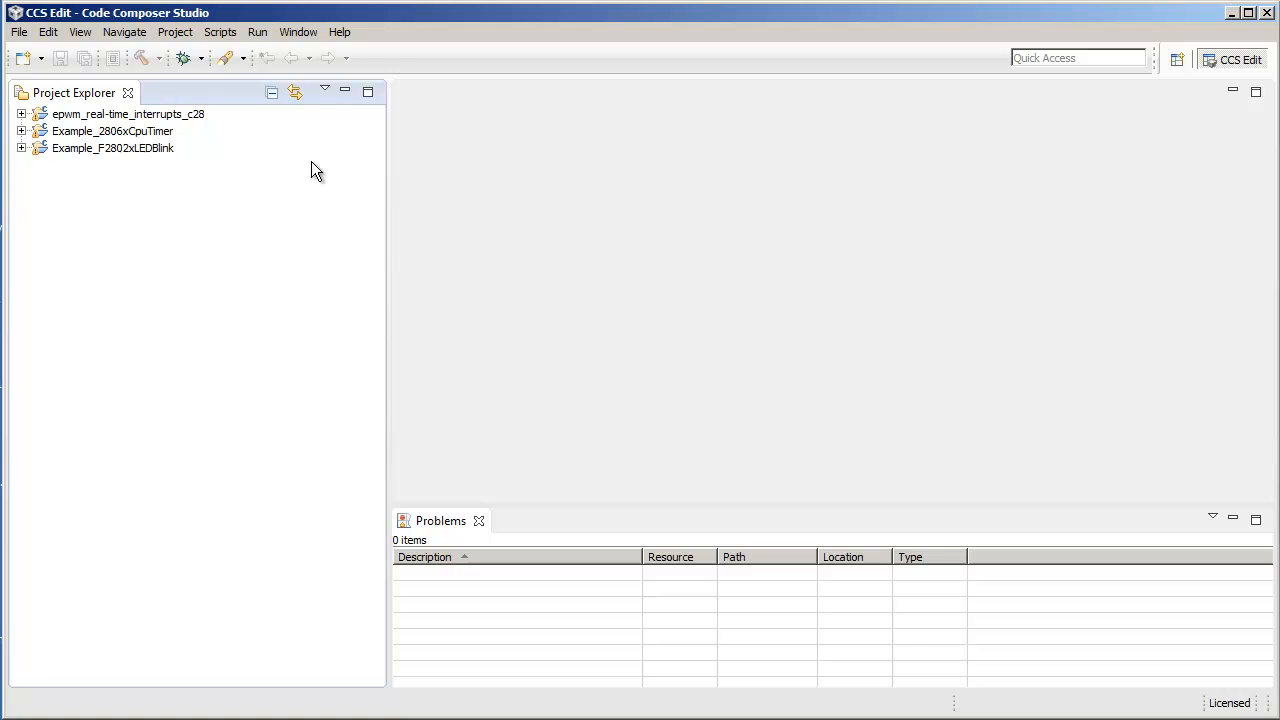
Re-confirm C2000 in Select Working Set, then expand the C2000 node to show its three projects
left_click(324, 90)
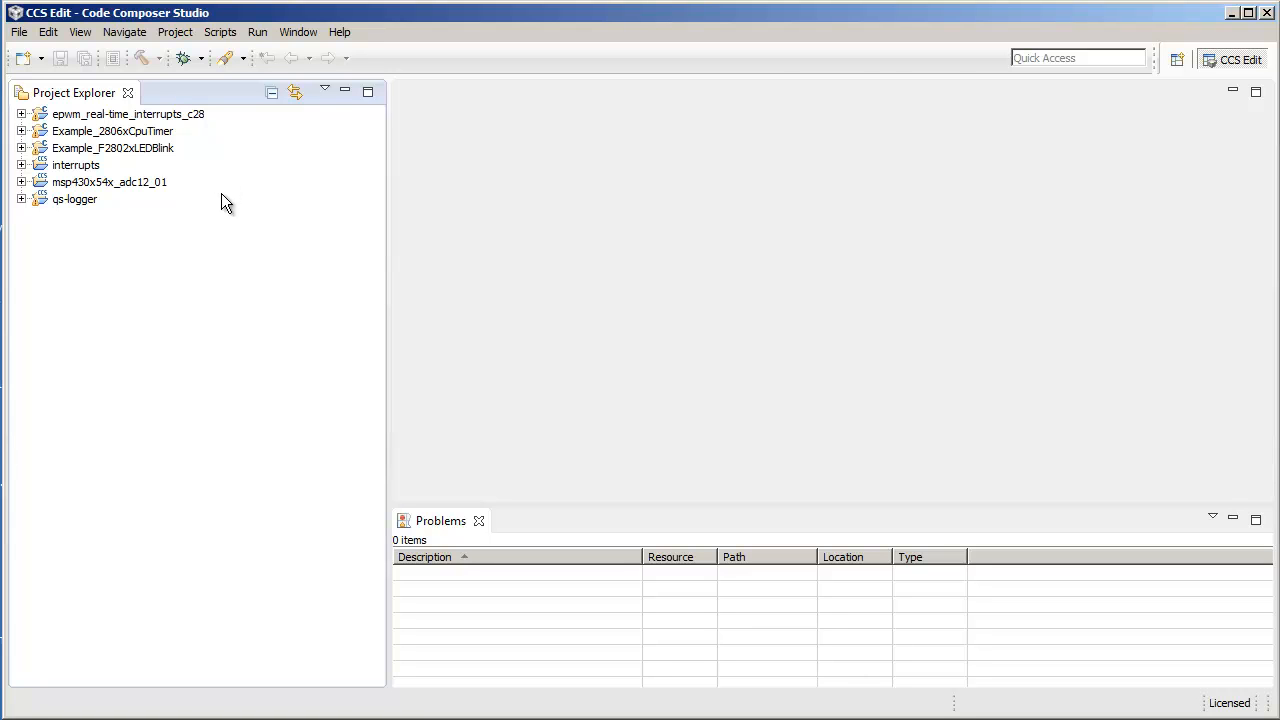
mouse_move(314, 148)
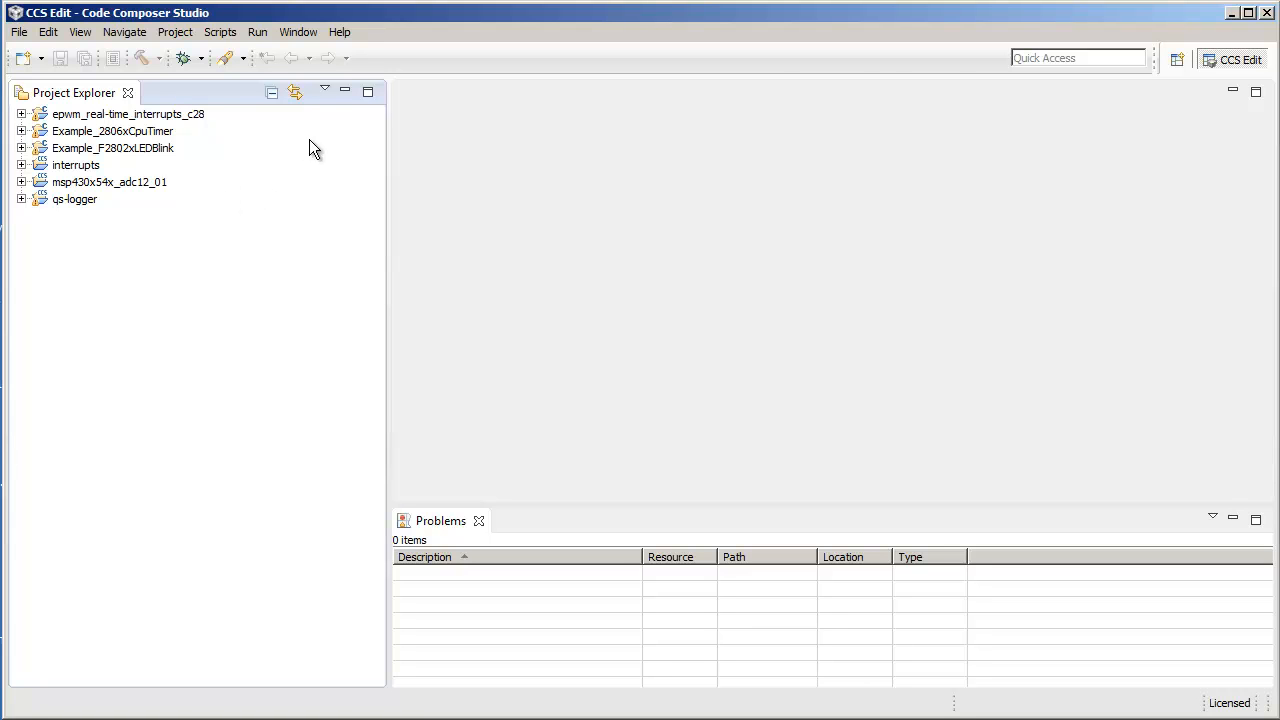
mouse_move(324, 92)
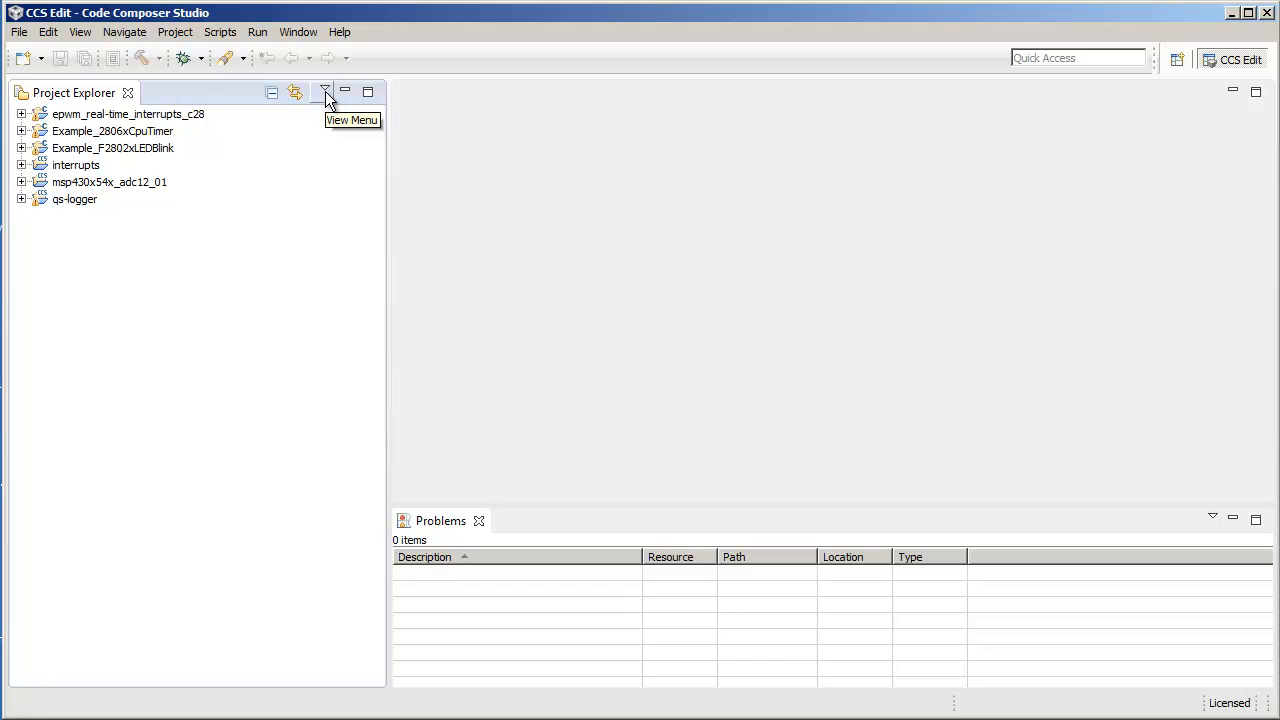
left_click(324, 92)
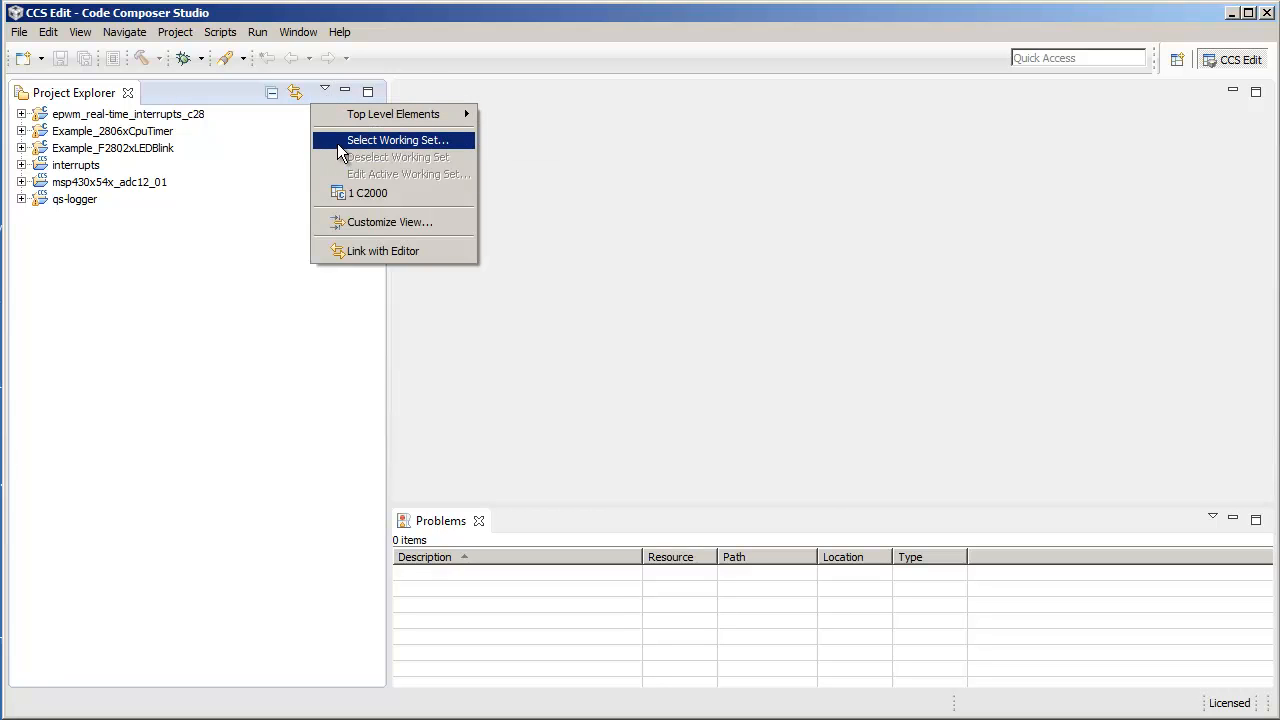
left_click(396, 140)
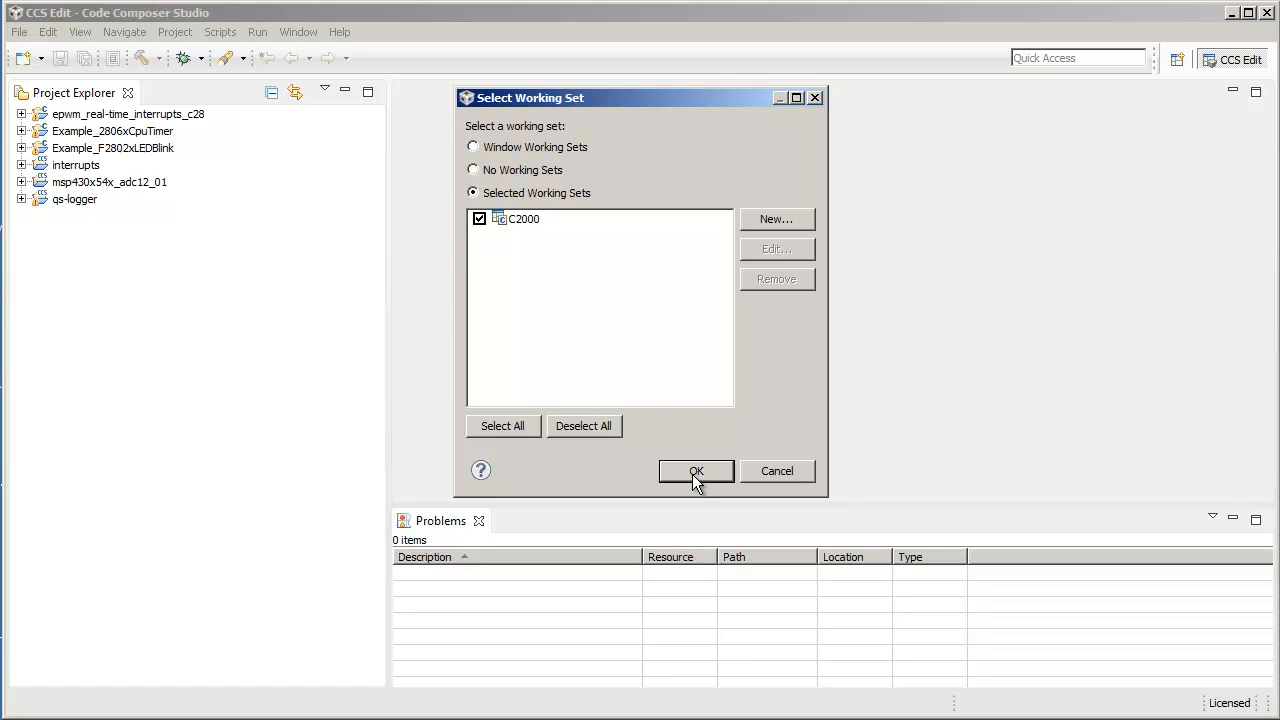
left_click(696, 472)
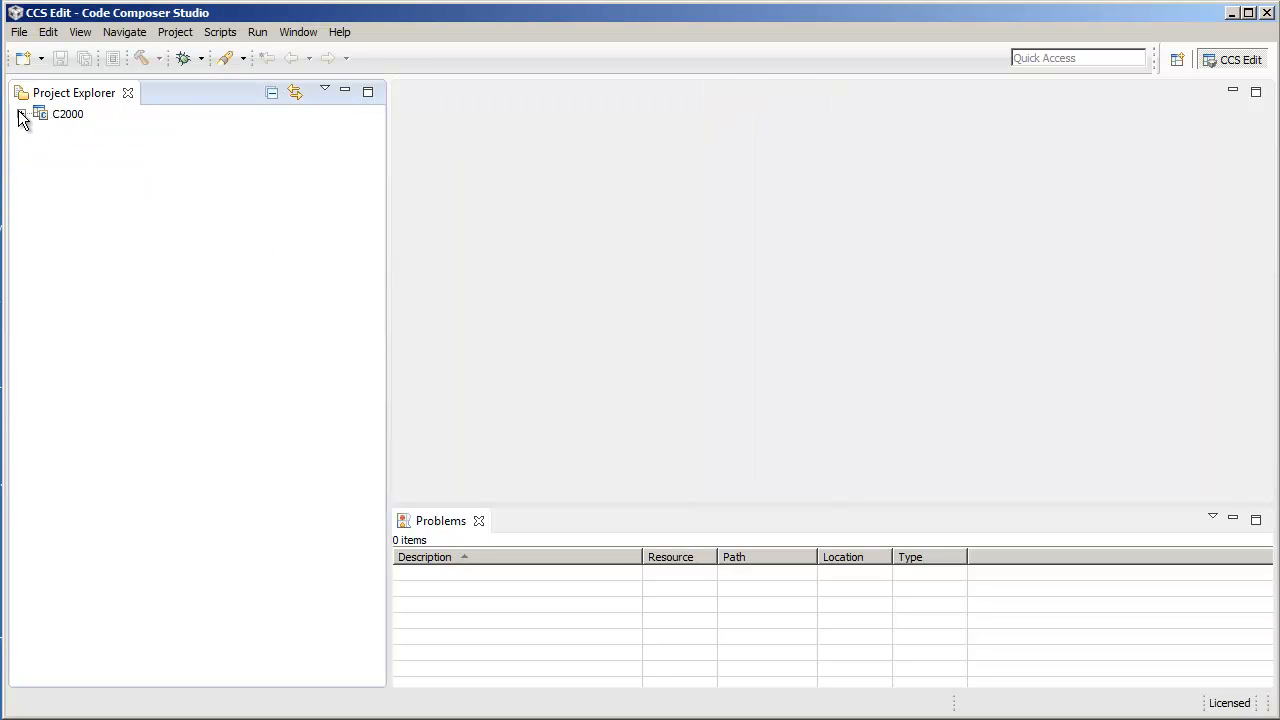
left_click(22, 114)
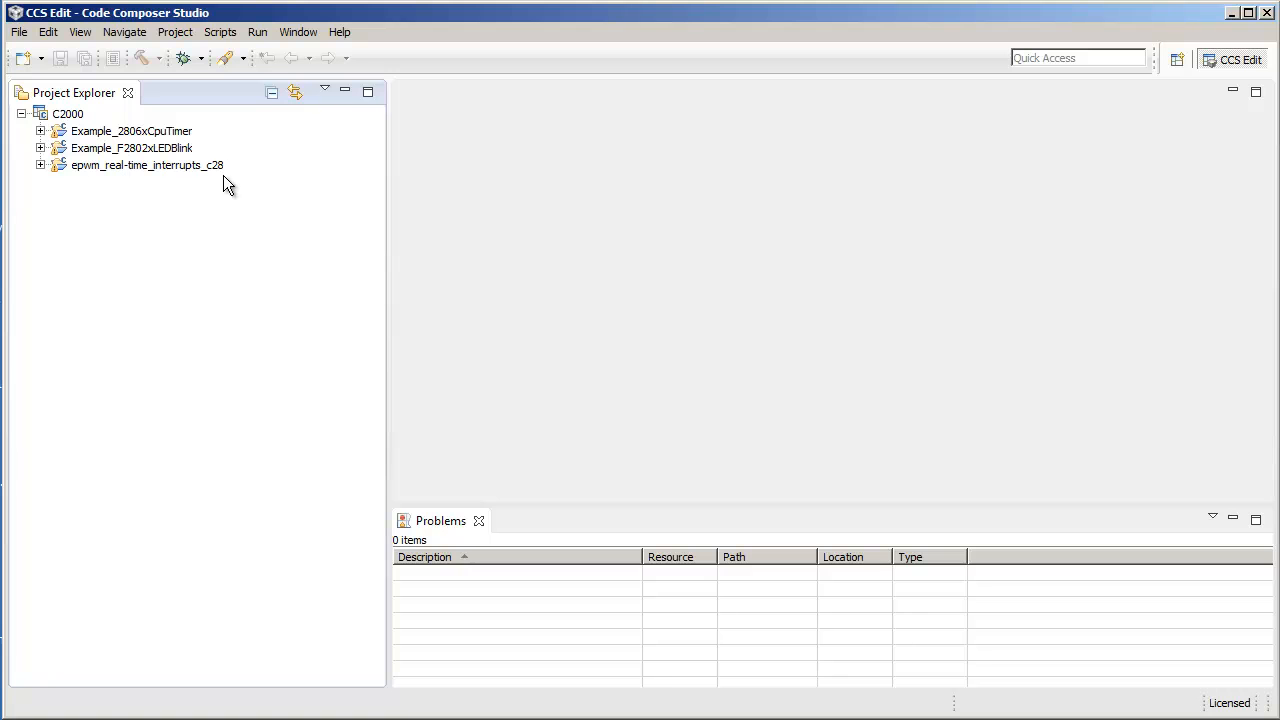
mouse_move(274, 166)
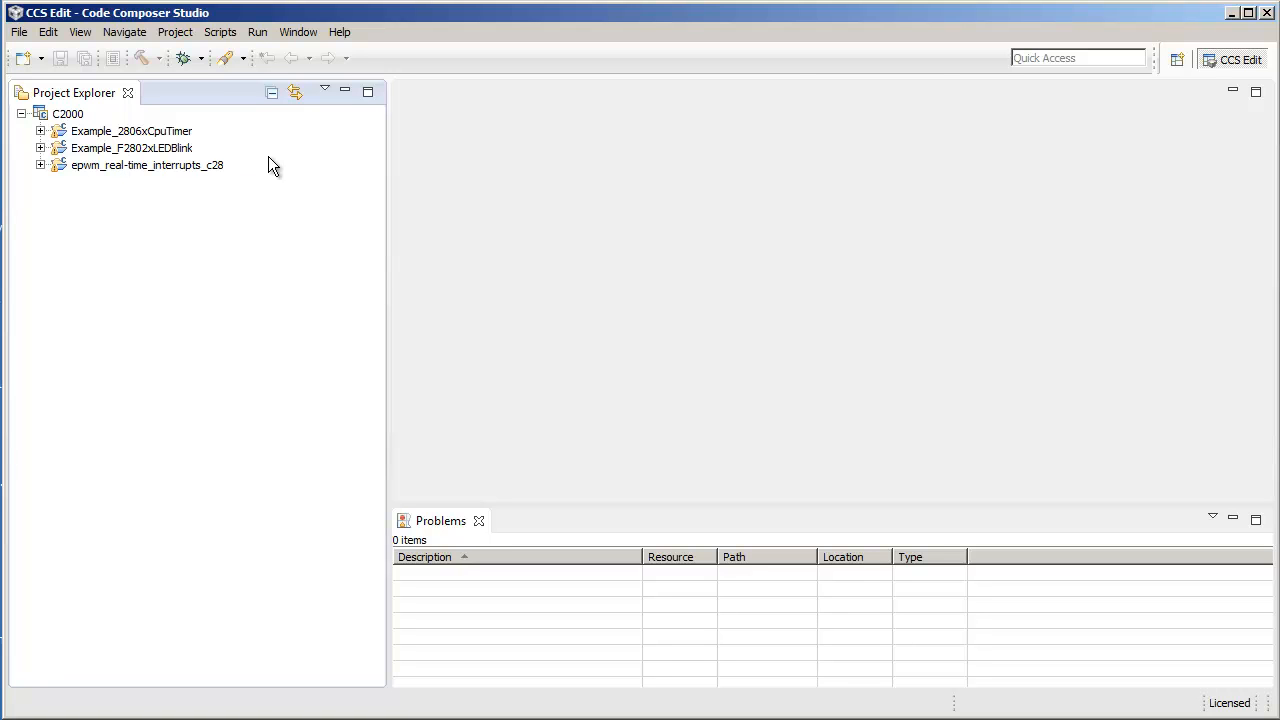
left_click(324, 92)
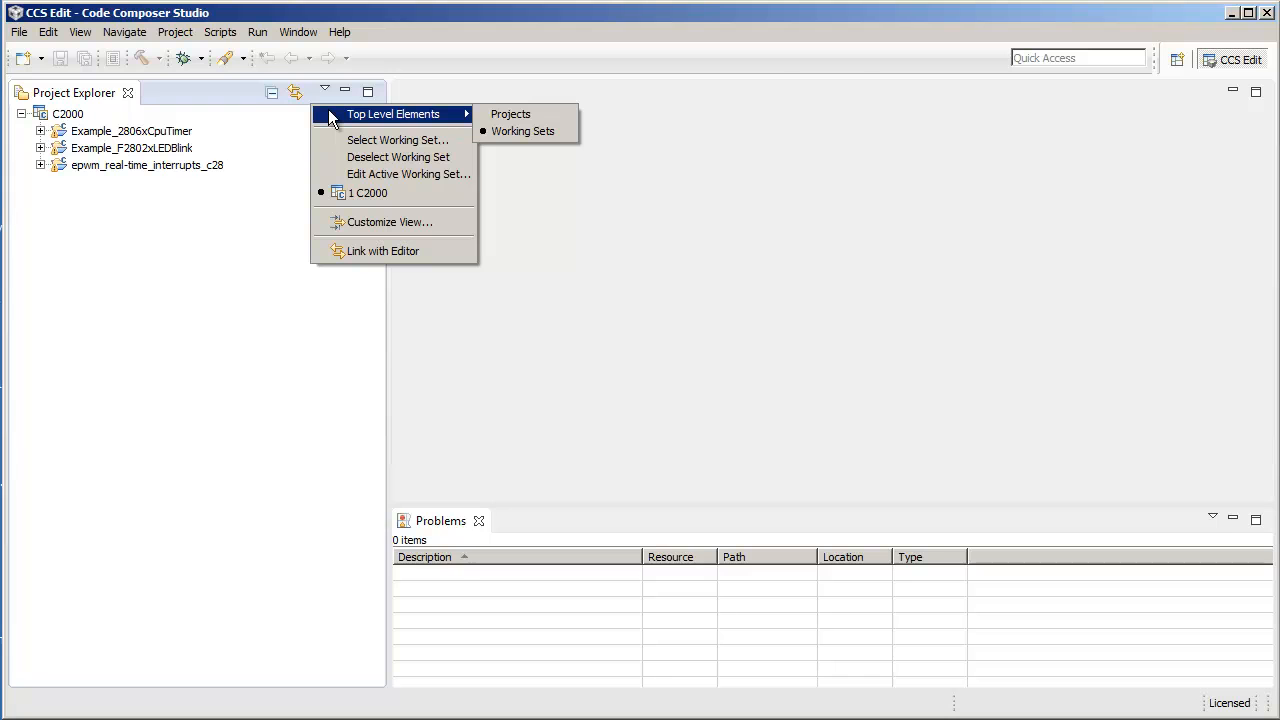
mouse_move(378, 118)
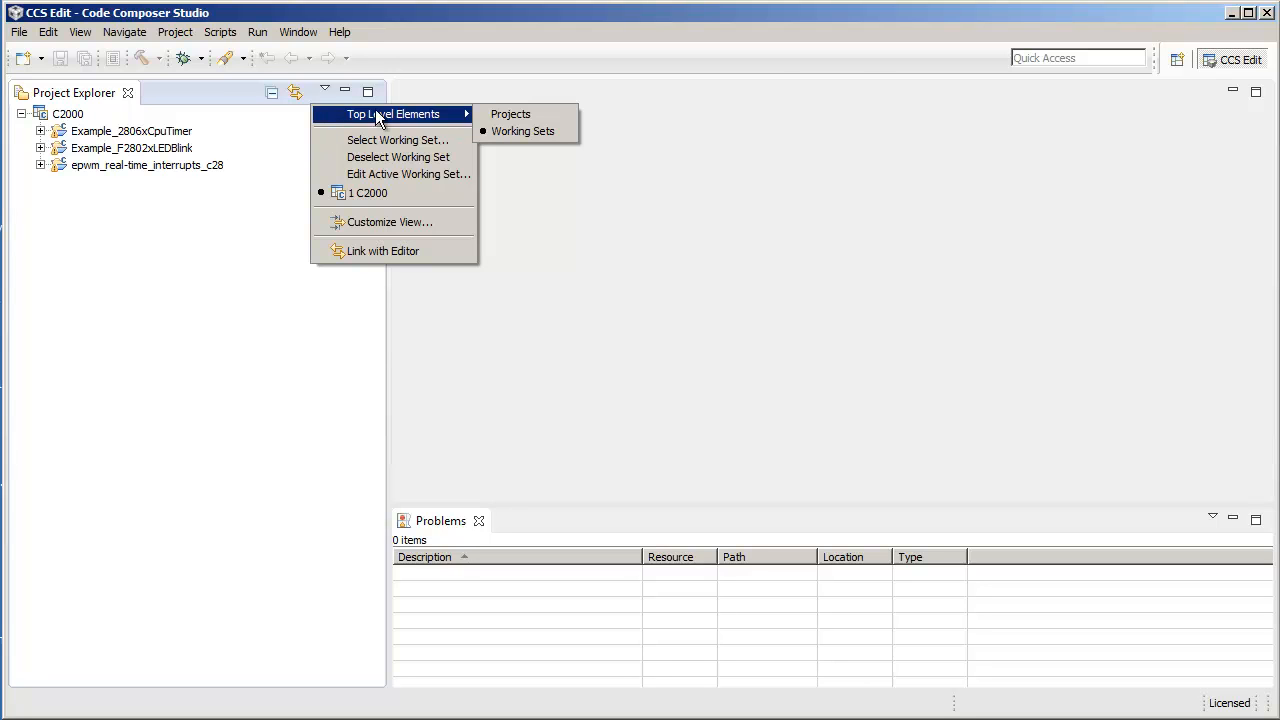
mouse_move(364, 130)
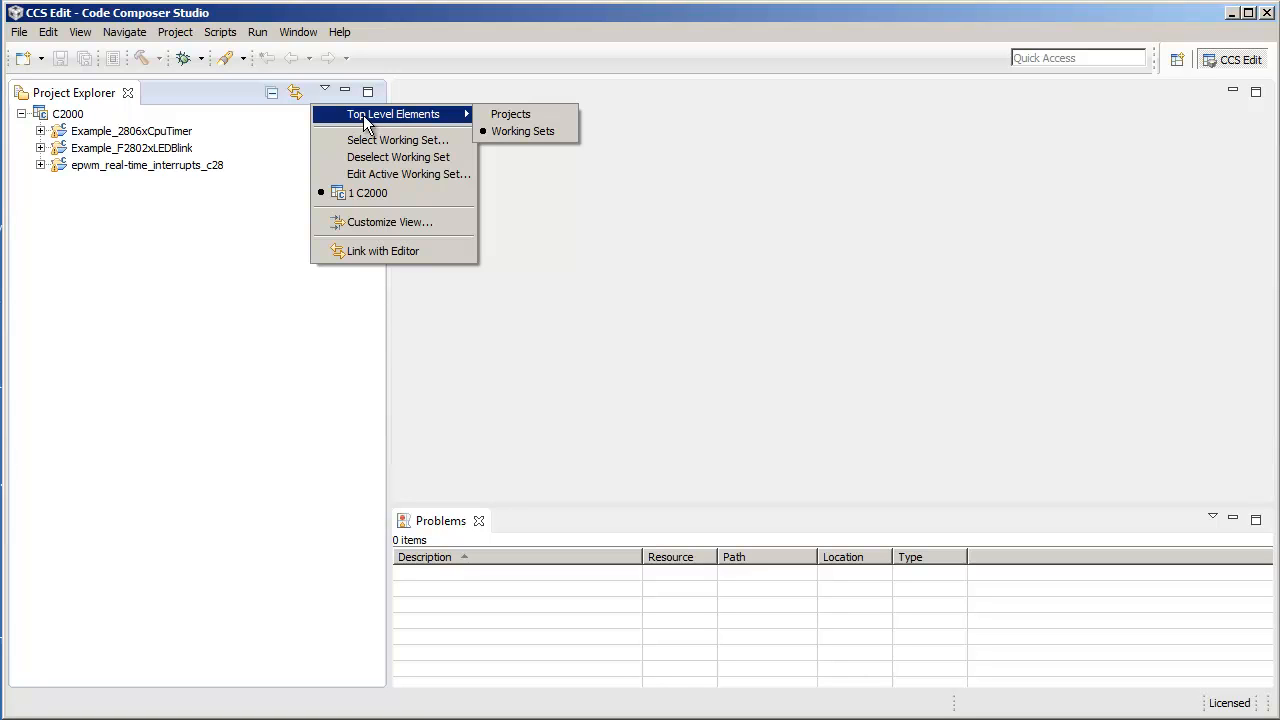
left_click(510, 112)
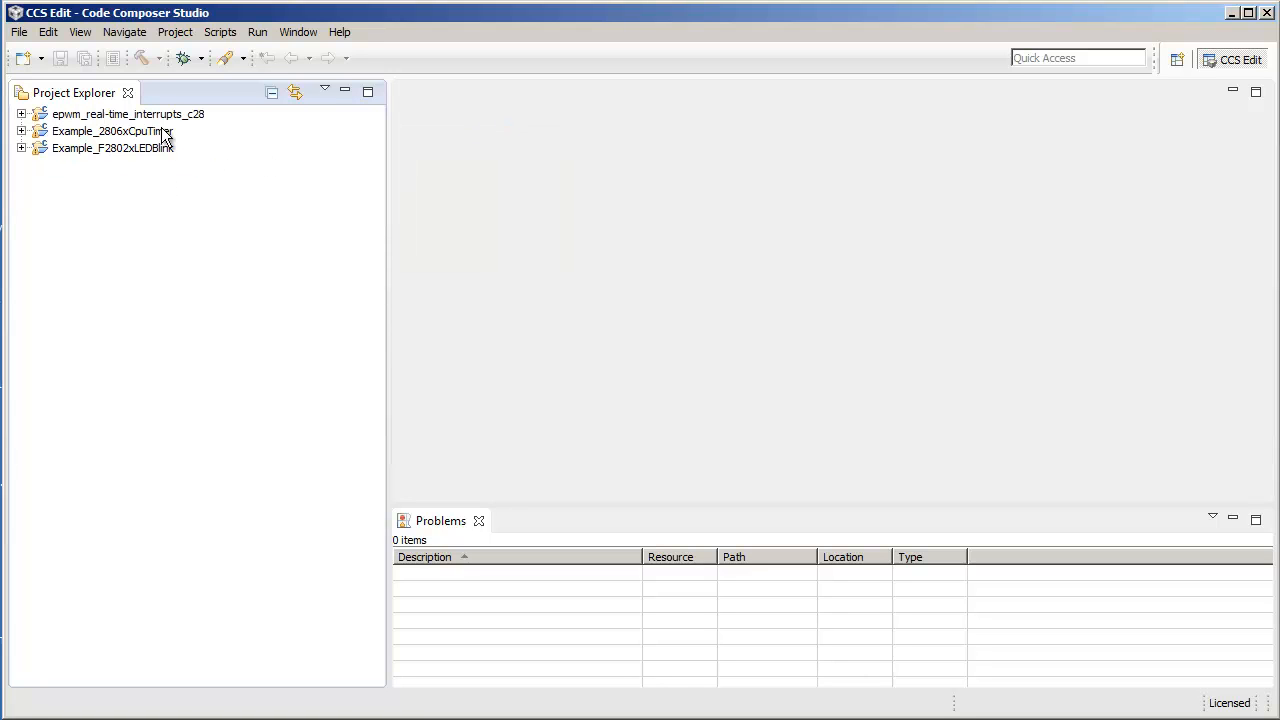
mouse_move(180, 162)
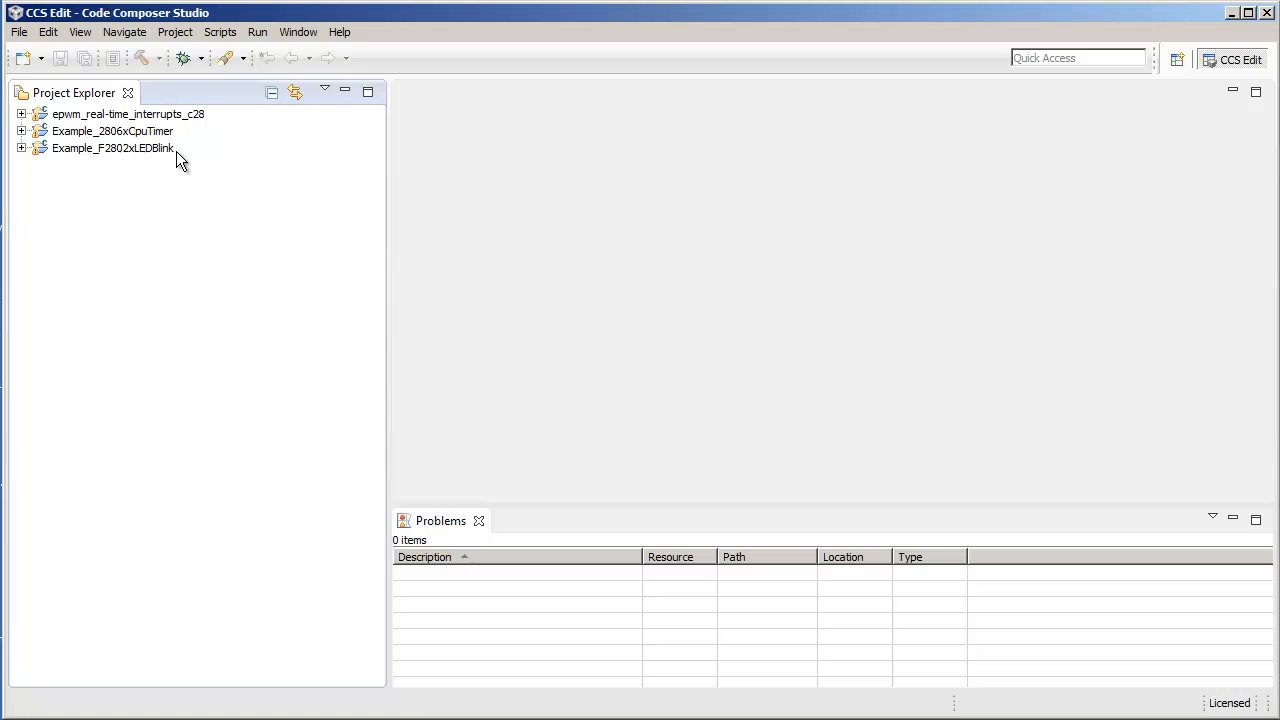
mouse_move(324, 92)
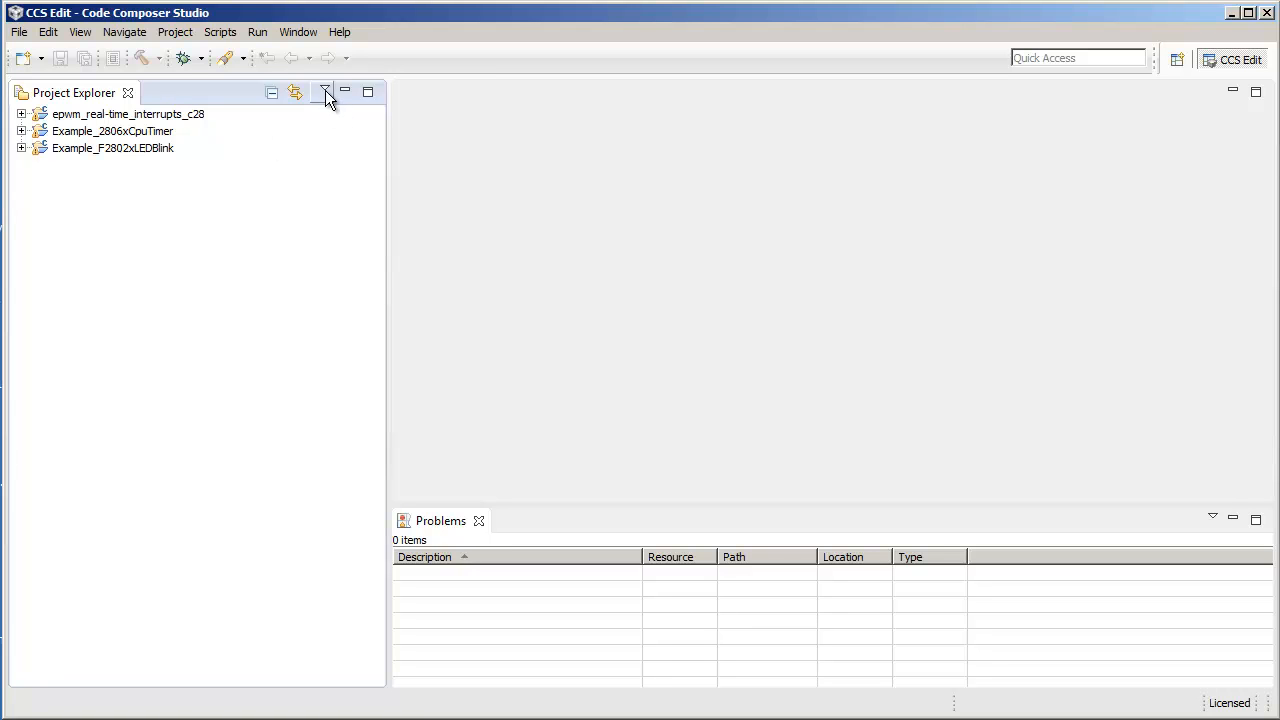
left_click(324, 92)
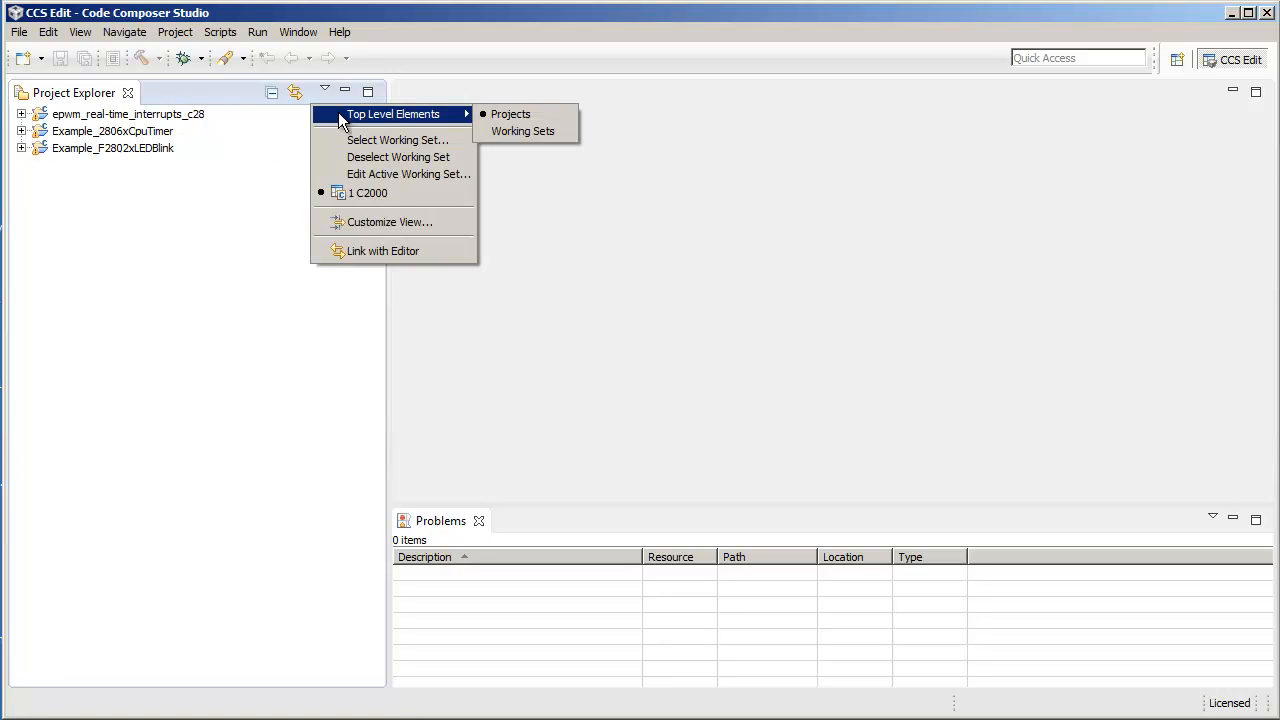
mouse_move(524, 132)
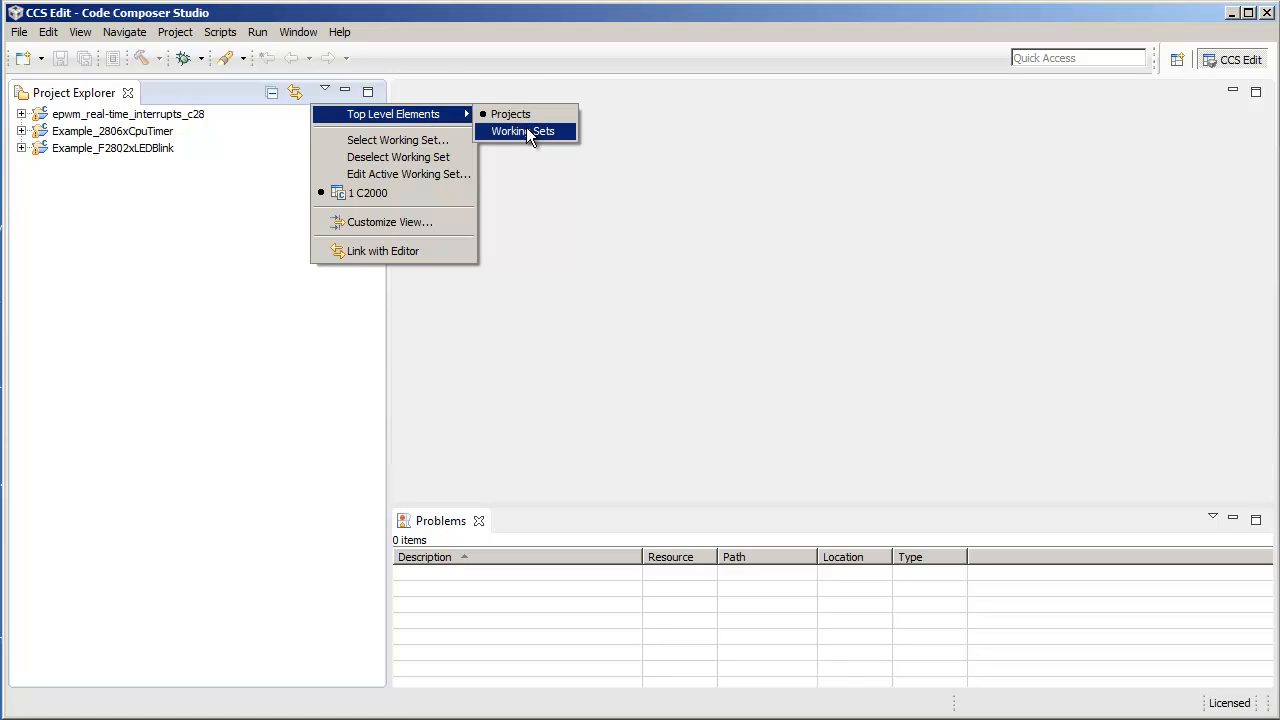
left_click(522, 132)
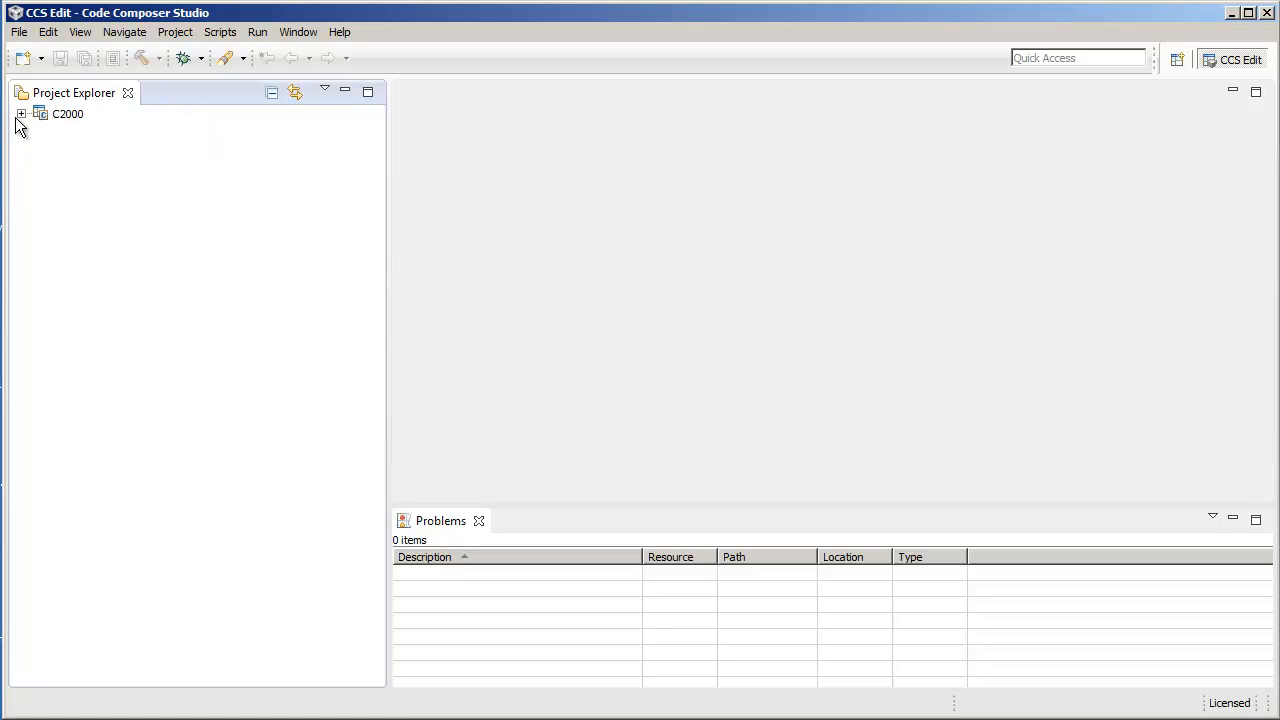
left_click(22, 112)
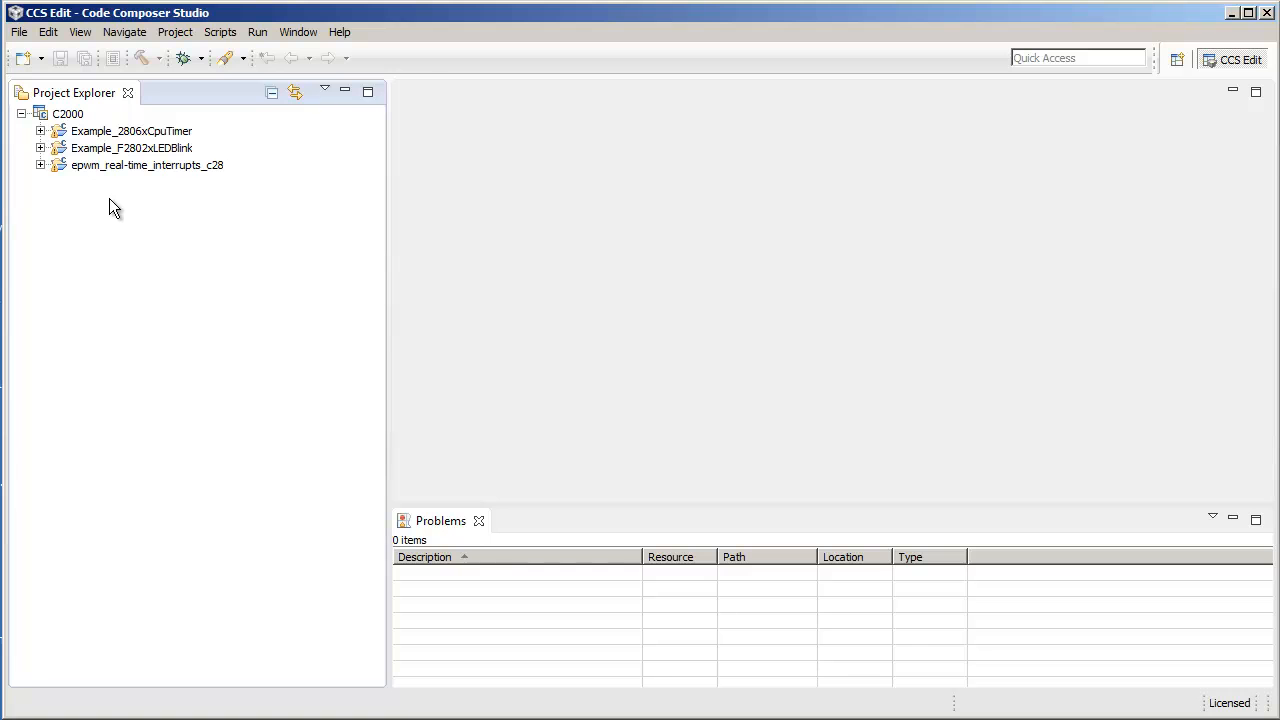
mouse_move(118, 182)
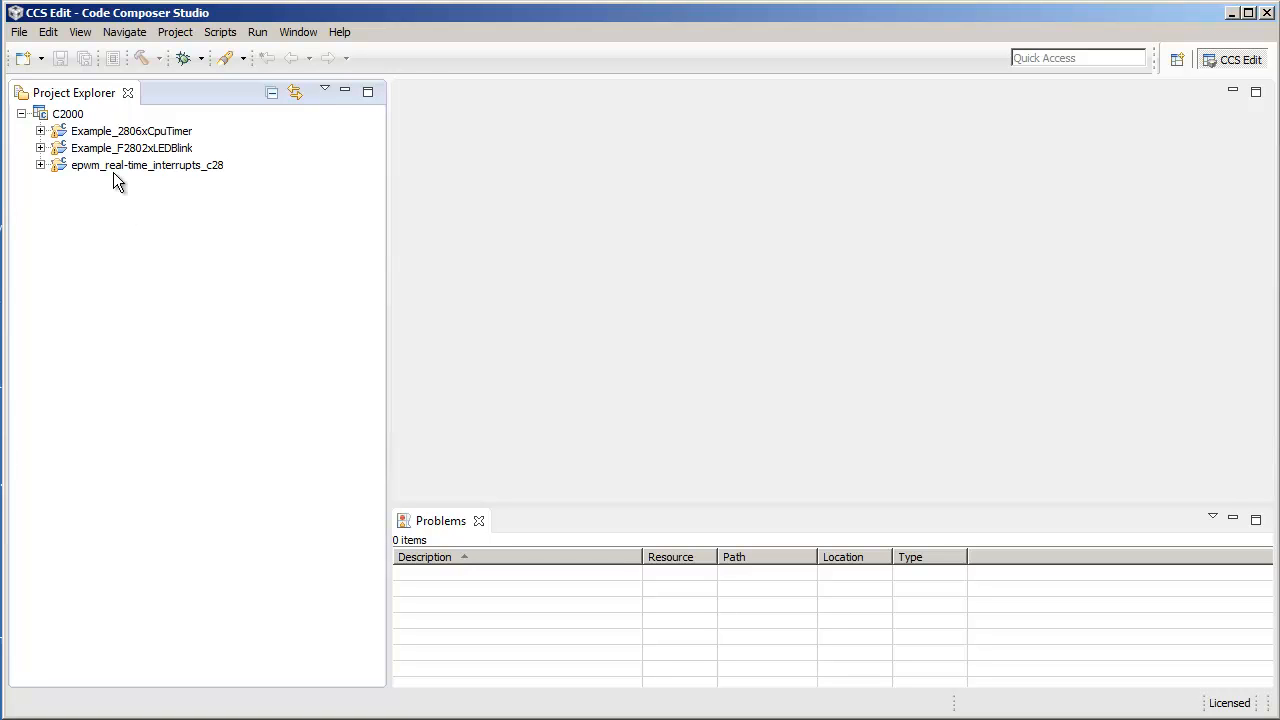
right_click(68, 112)
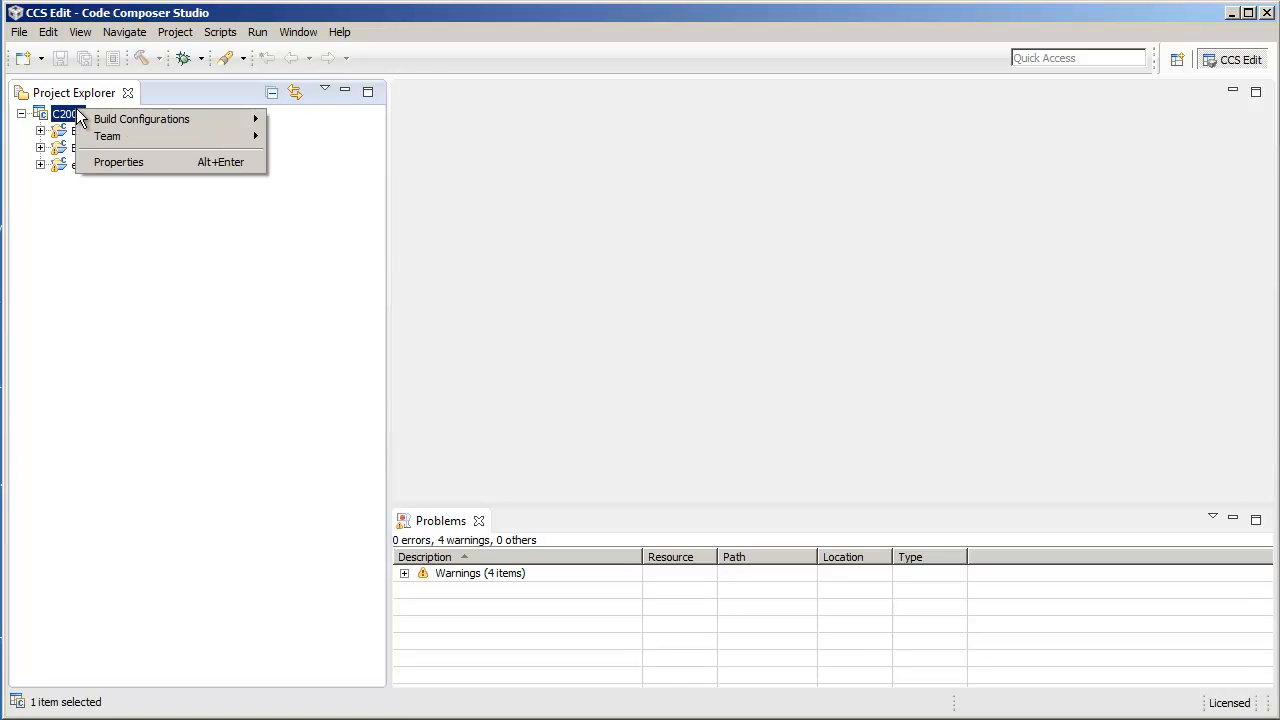
mouse_move(176, 170)
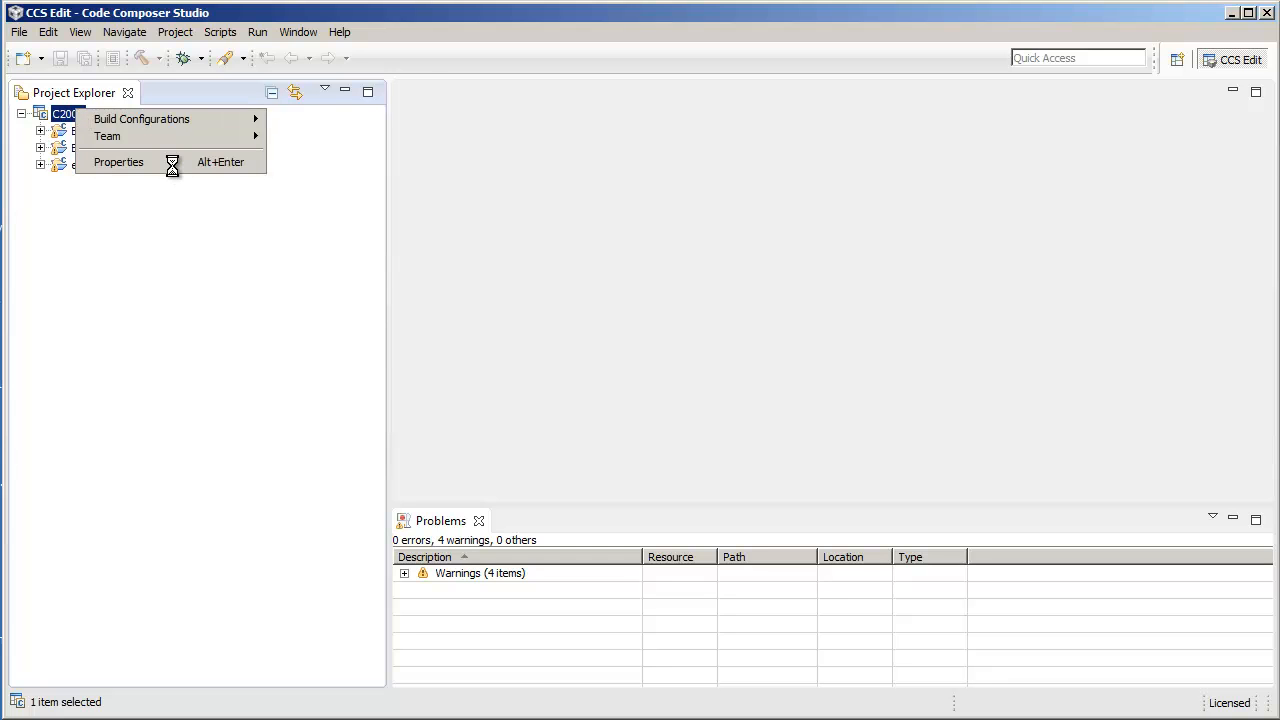
left_click(118, 162)
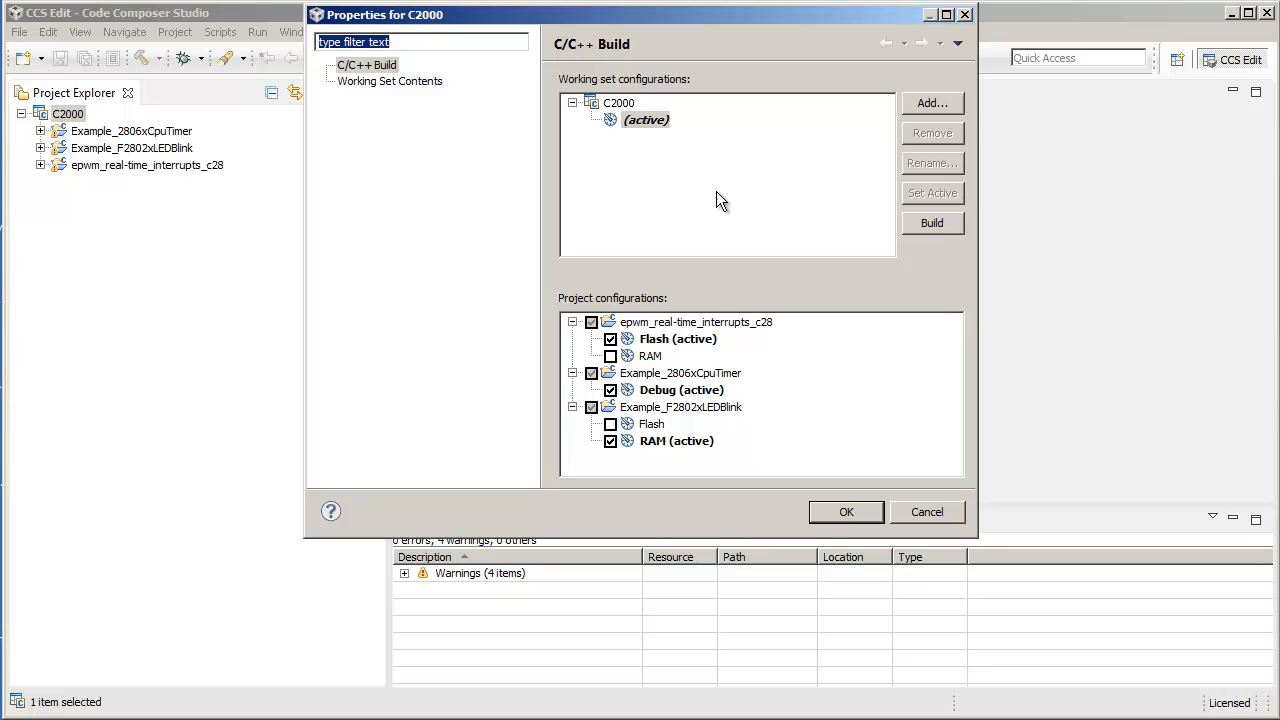
mouse_move(948, 228)
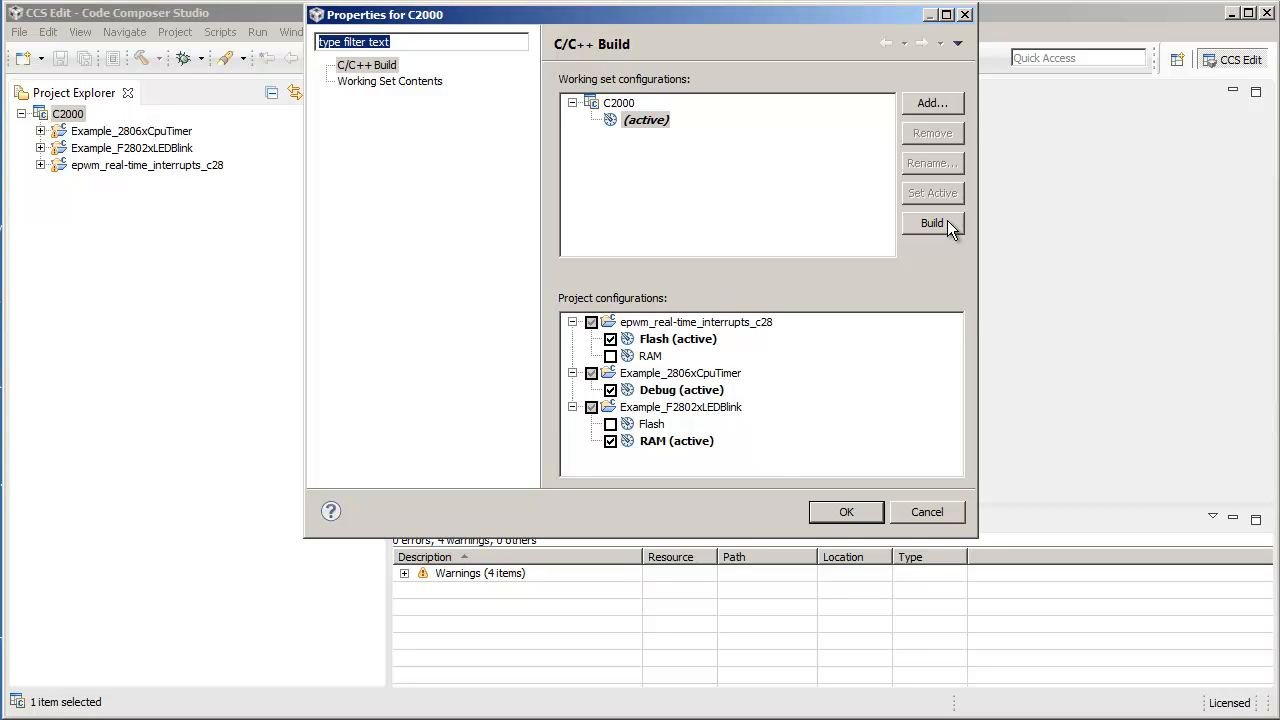
mouse_move(776, 468)
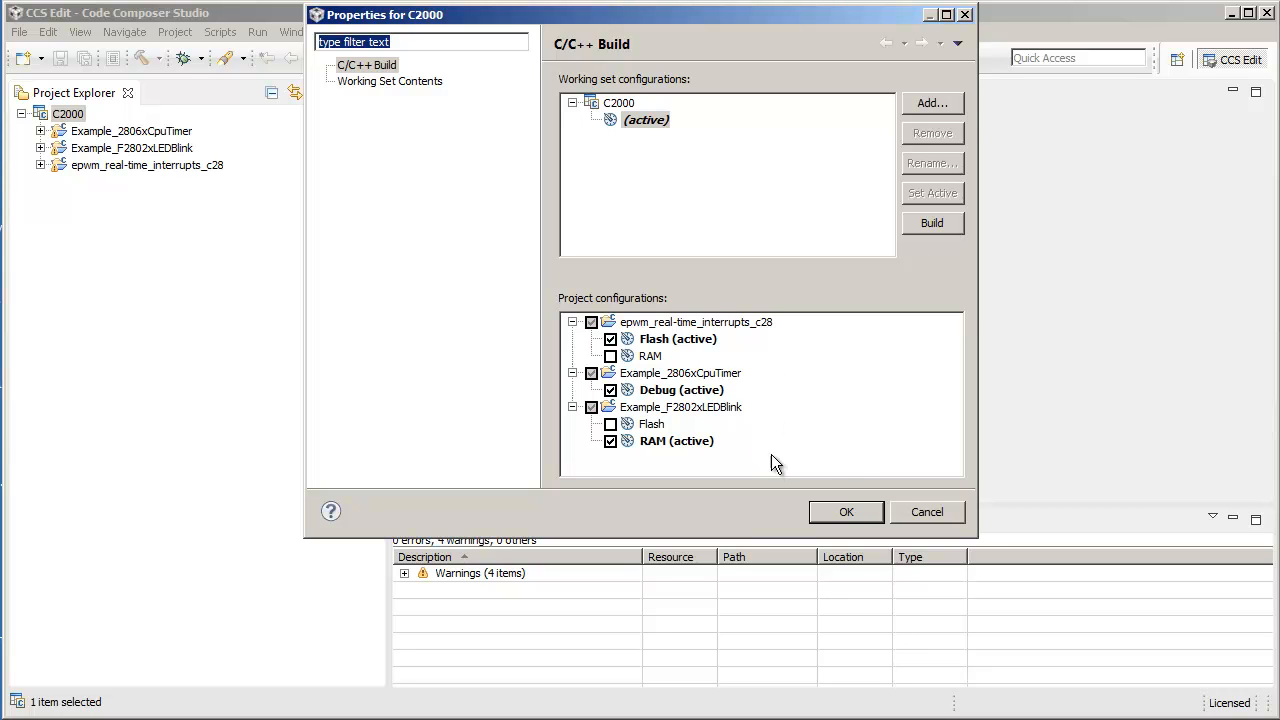
left_click(926, 512)
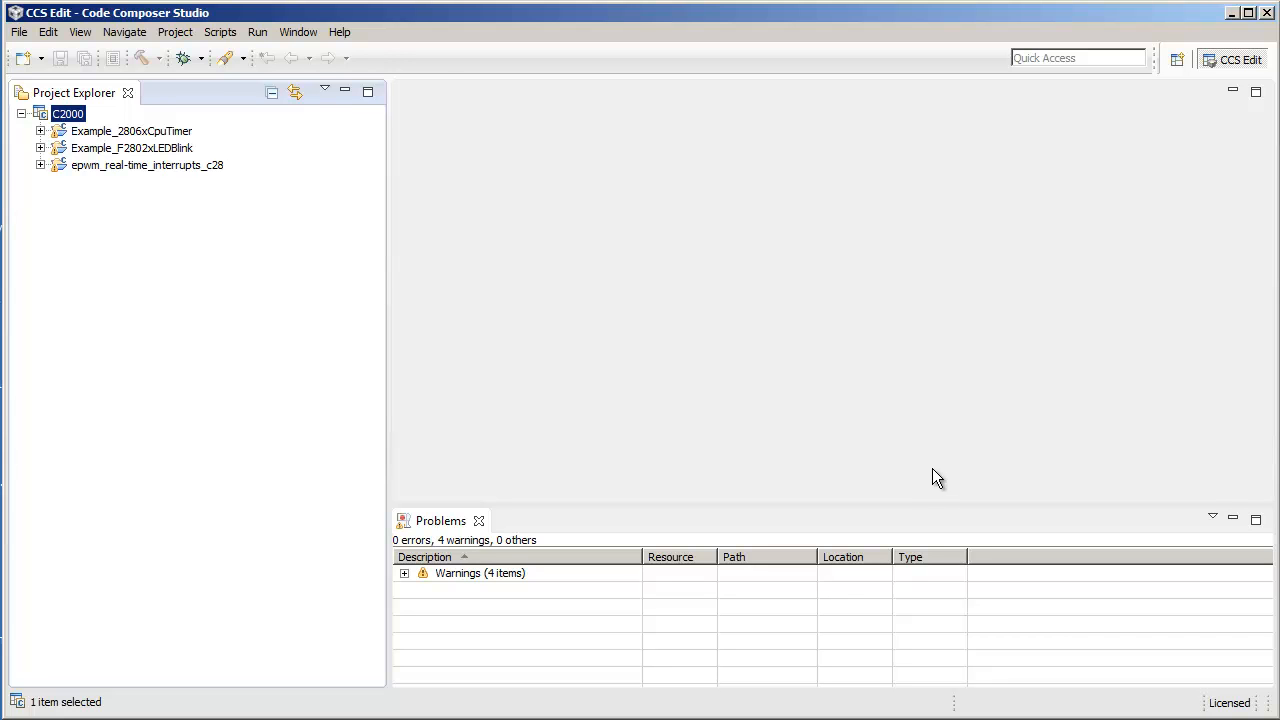
mouse_move(1006, 610)
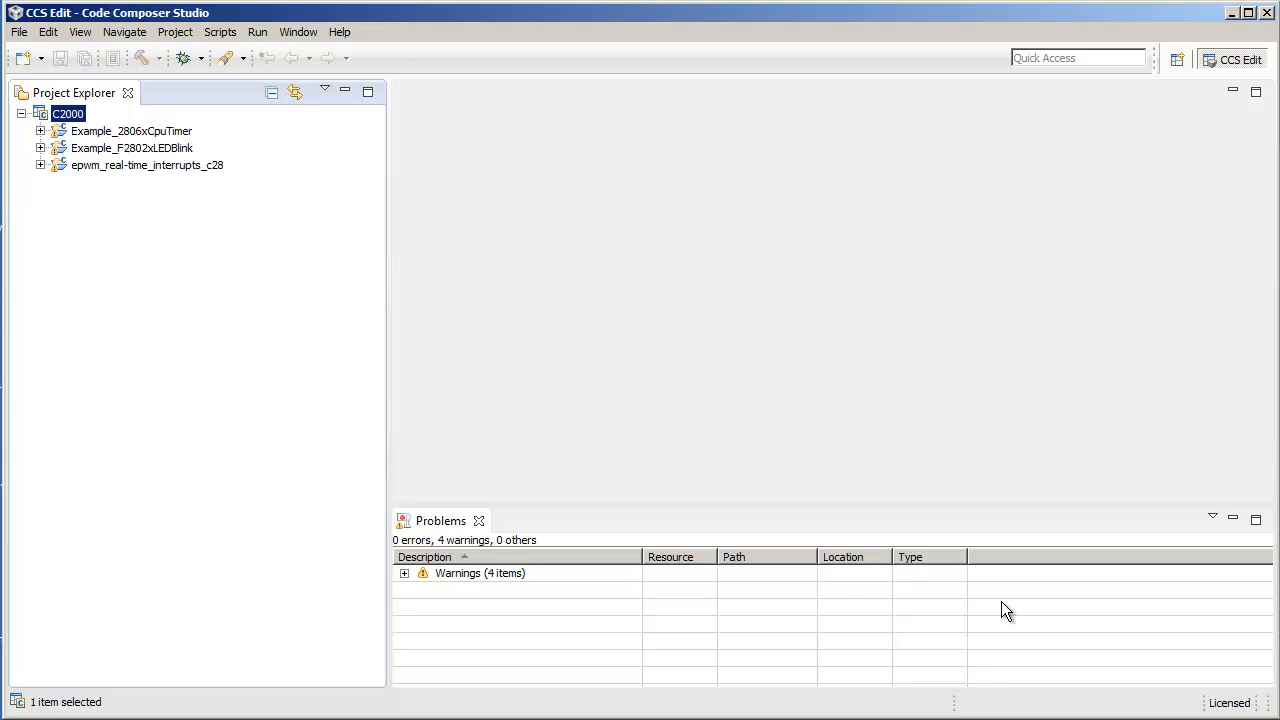